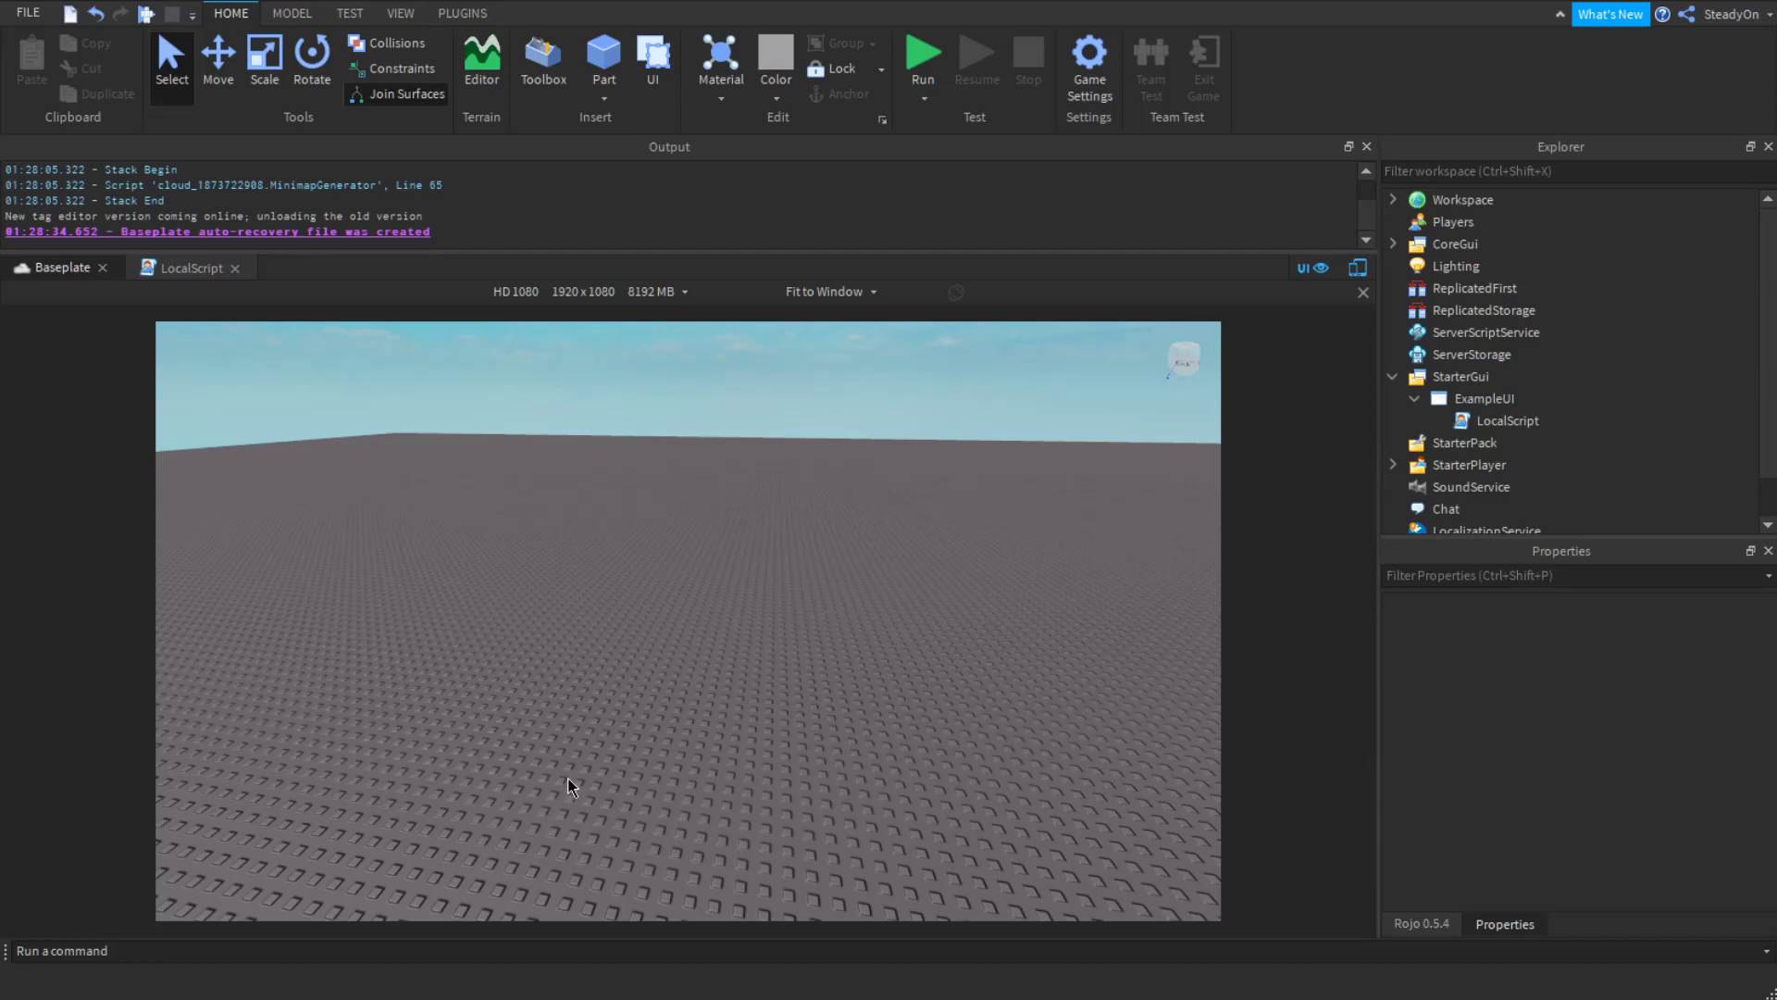
mouse_move(1658, 455)
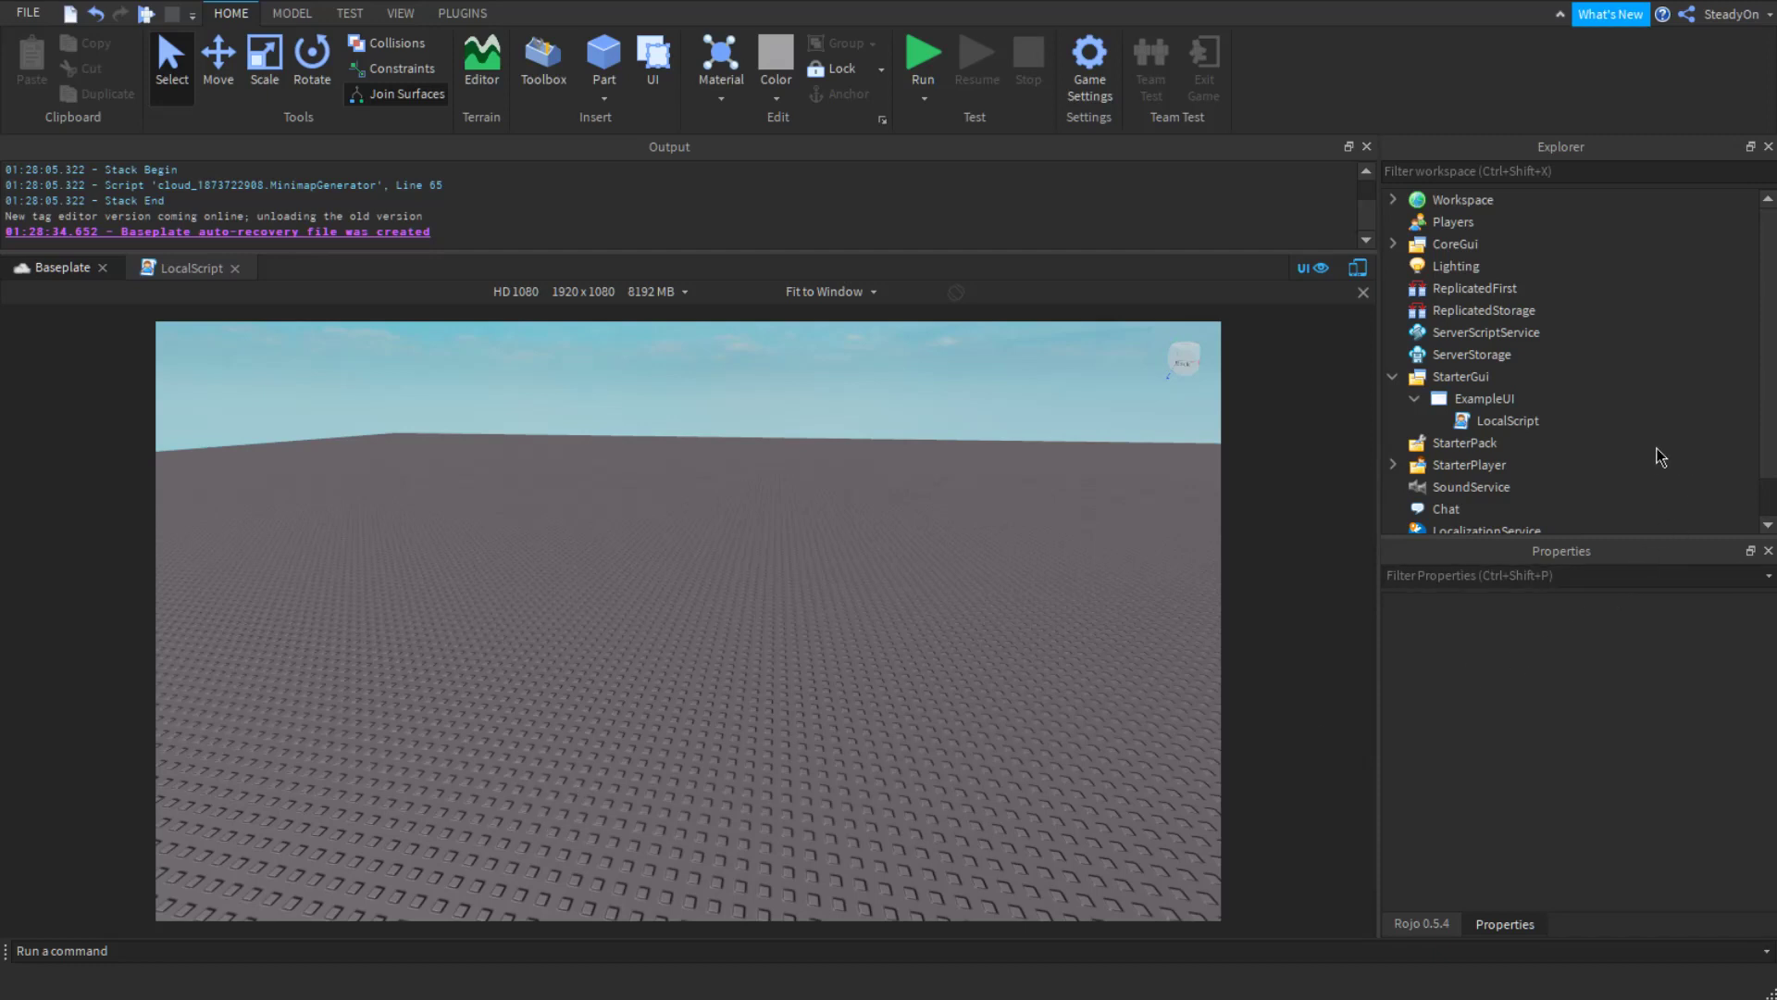
mouse_move(1633, 441)
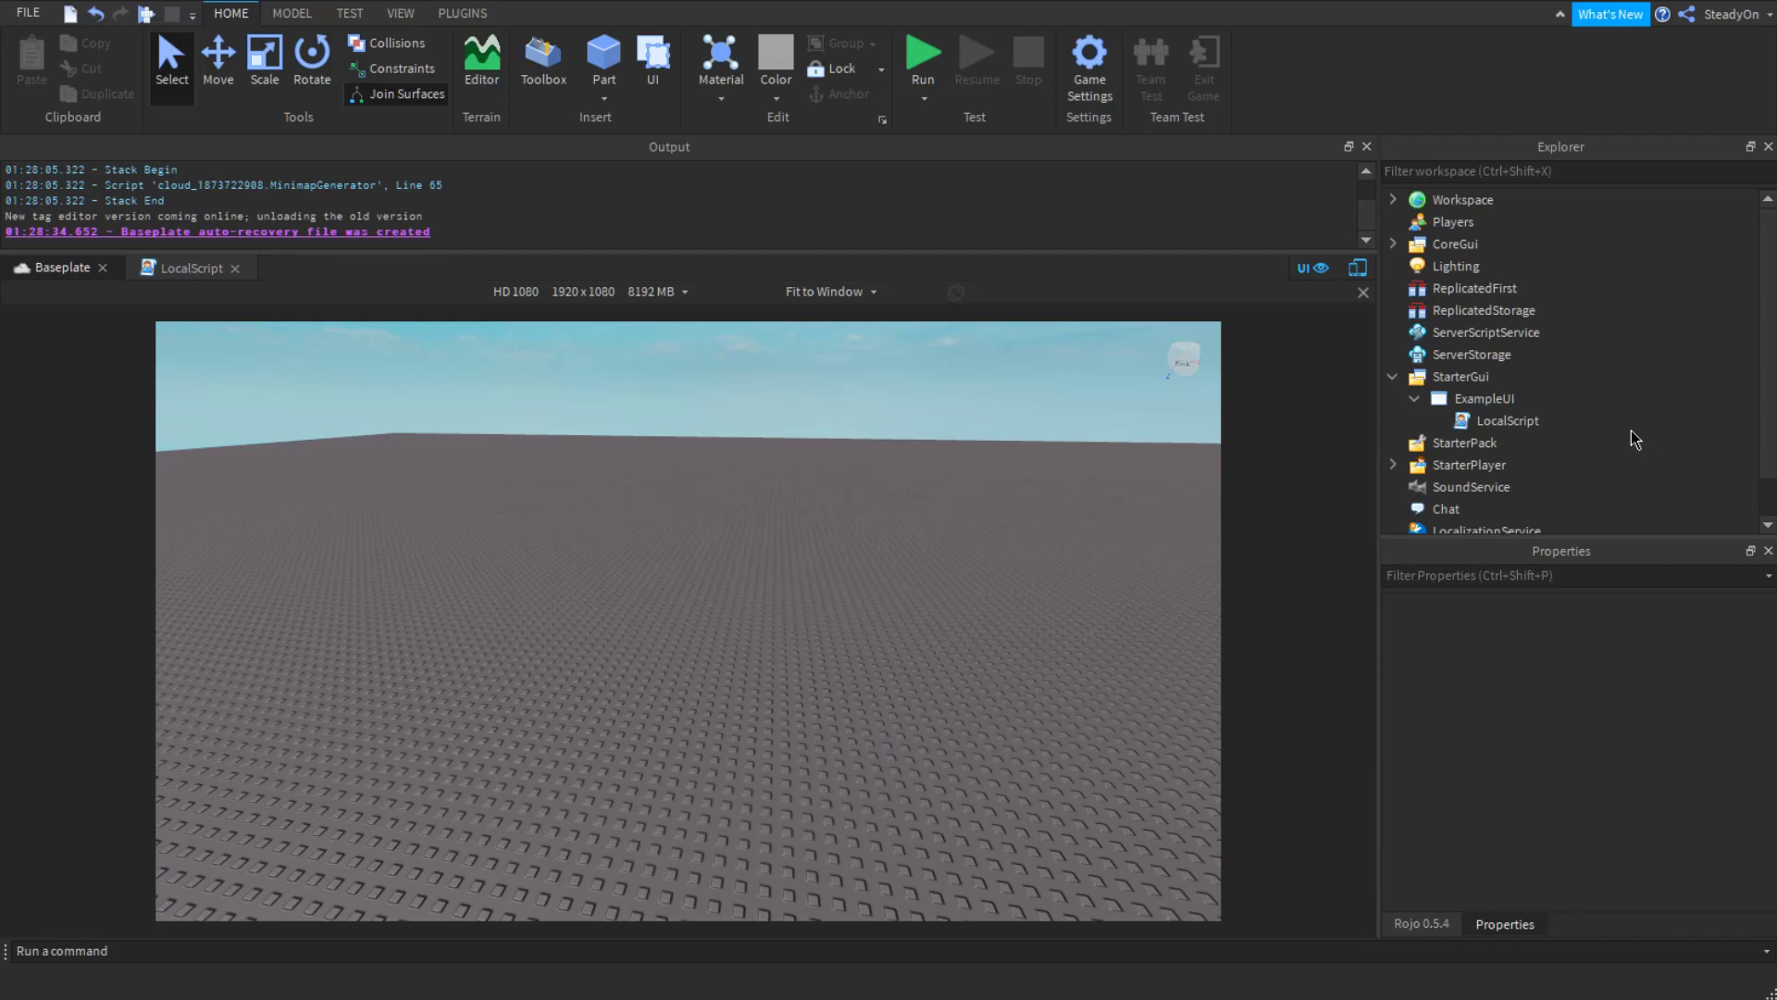
mouse_move(1479, 421)
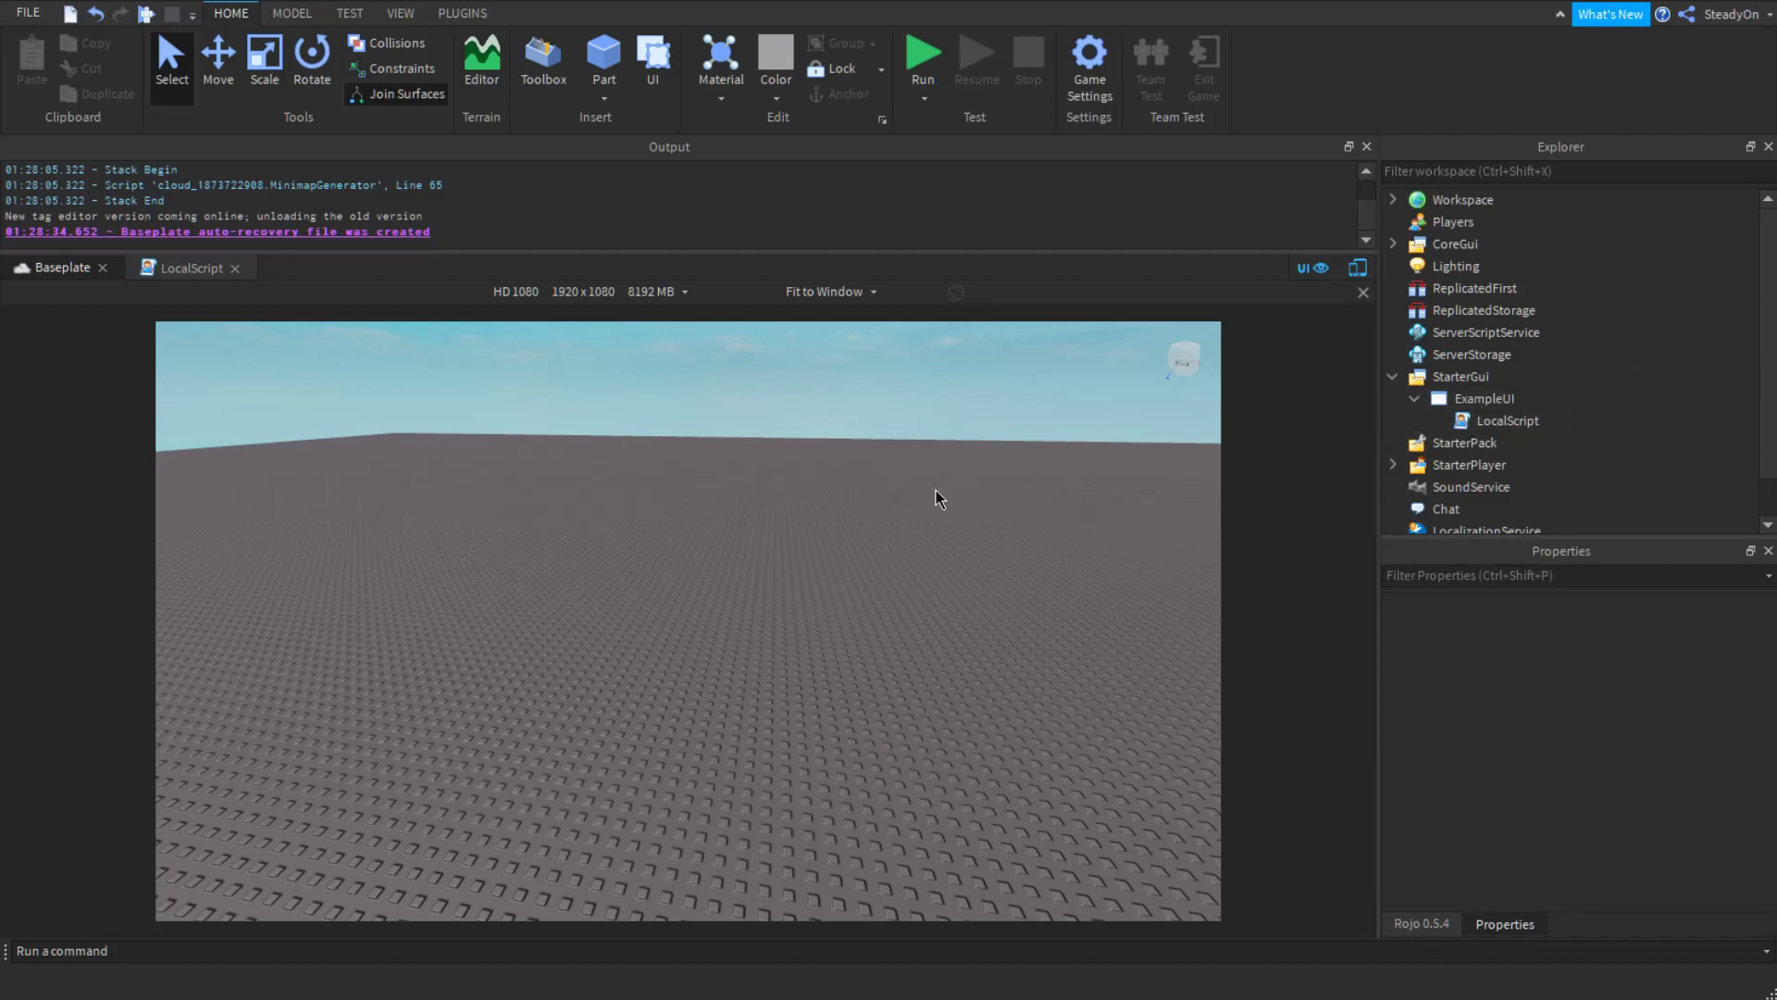
mouse_move(615, 594)
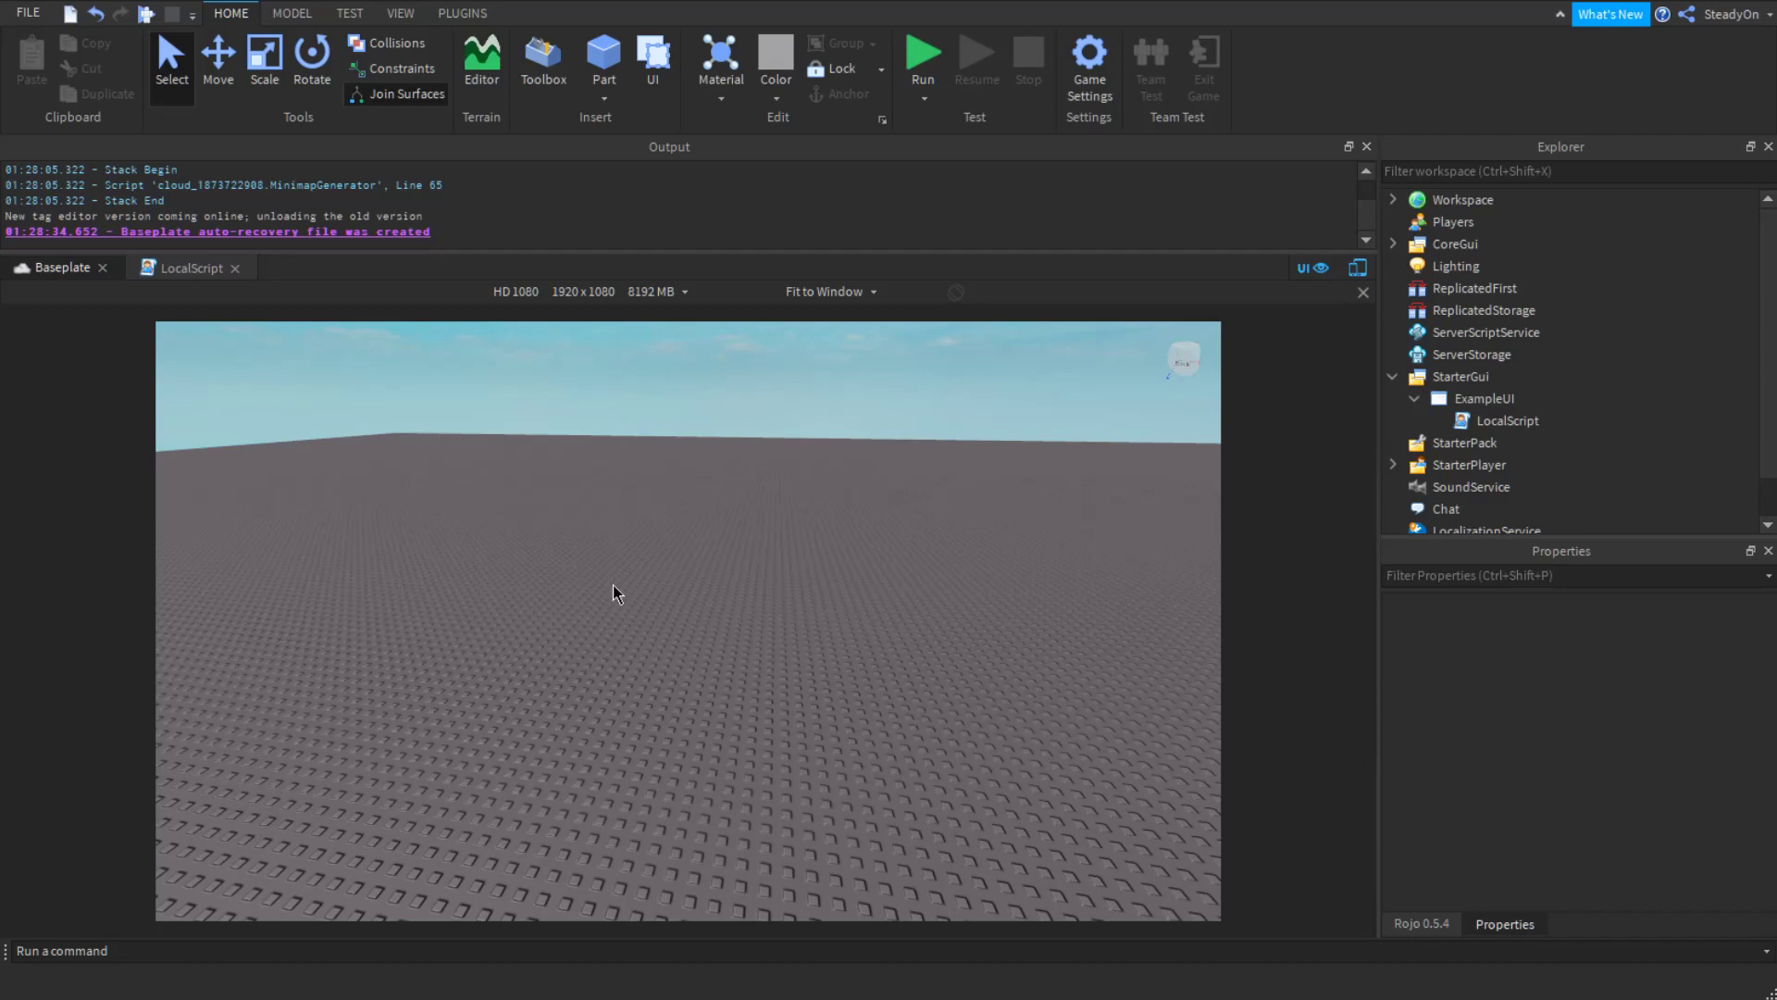
mouse_move(622, 592)
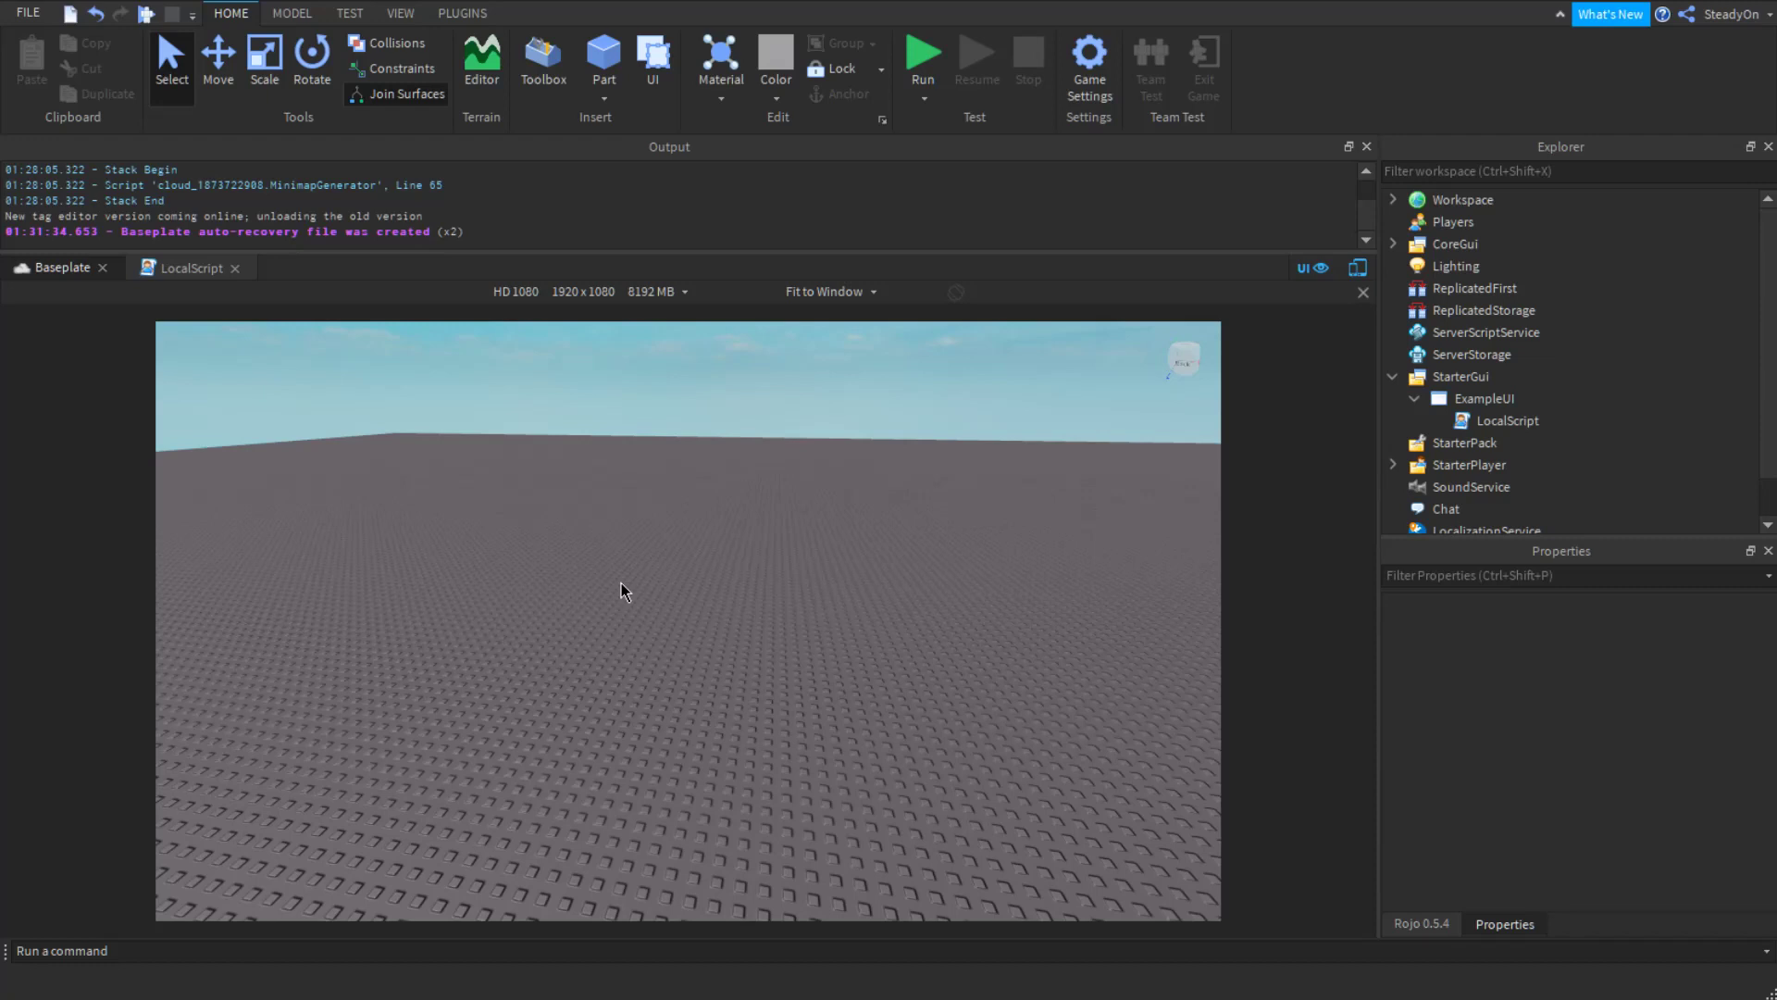
mouse_move(1470, 414)
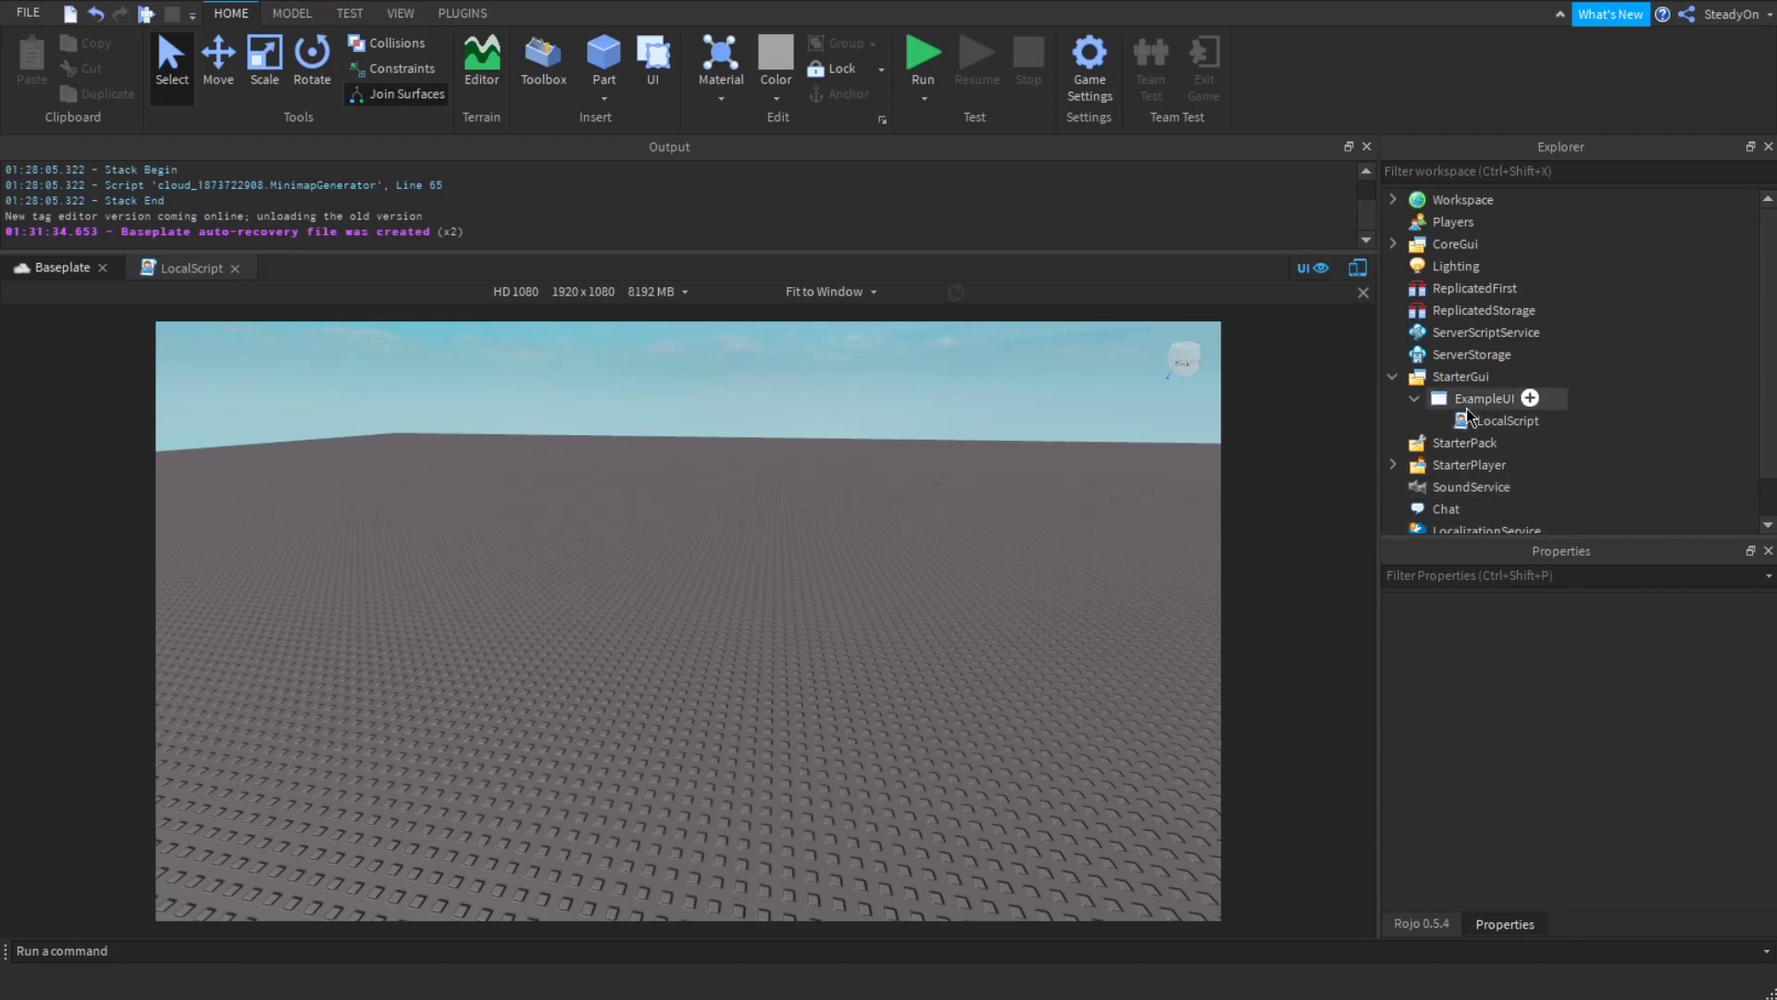
Open ExampleUI's empty LocalScript in the editor with ExampleUI's properties still displayed.
click(1484, 398)
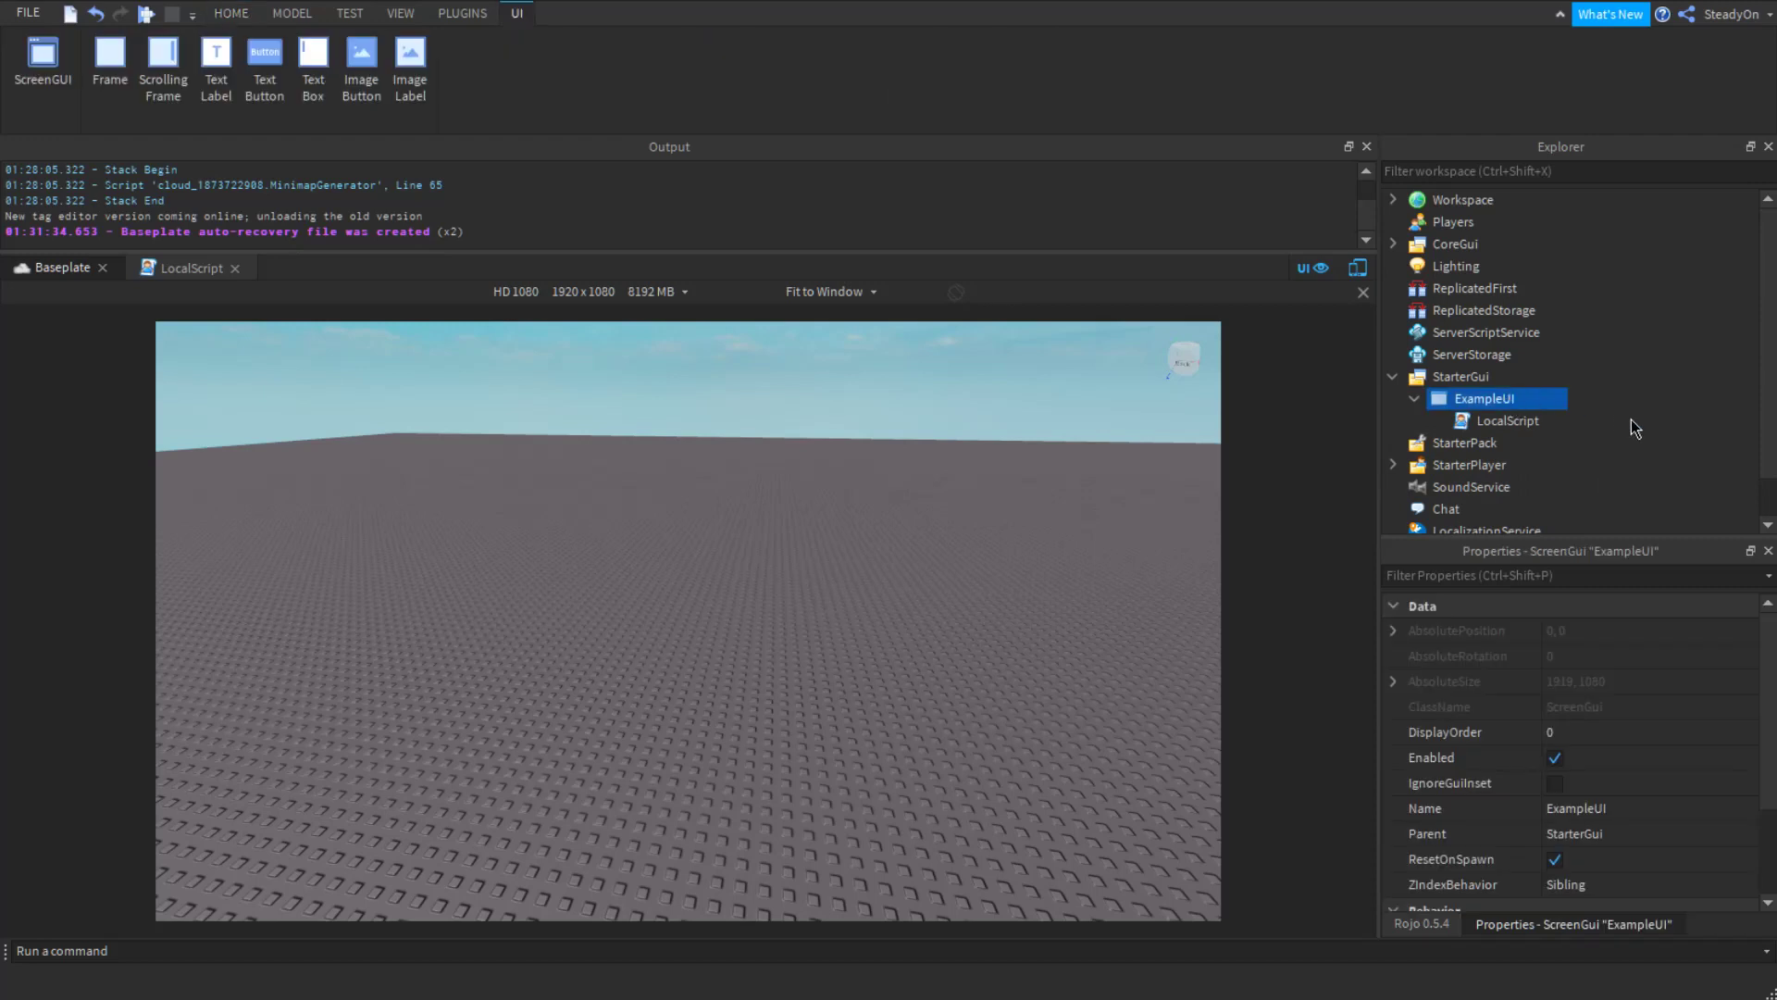
double_click(1507, 420)
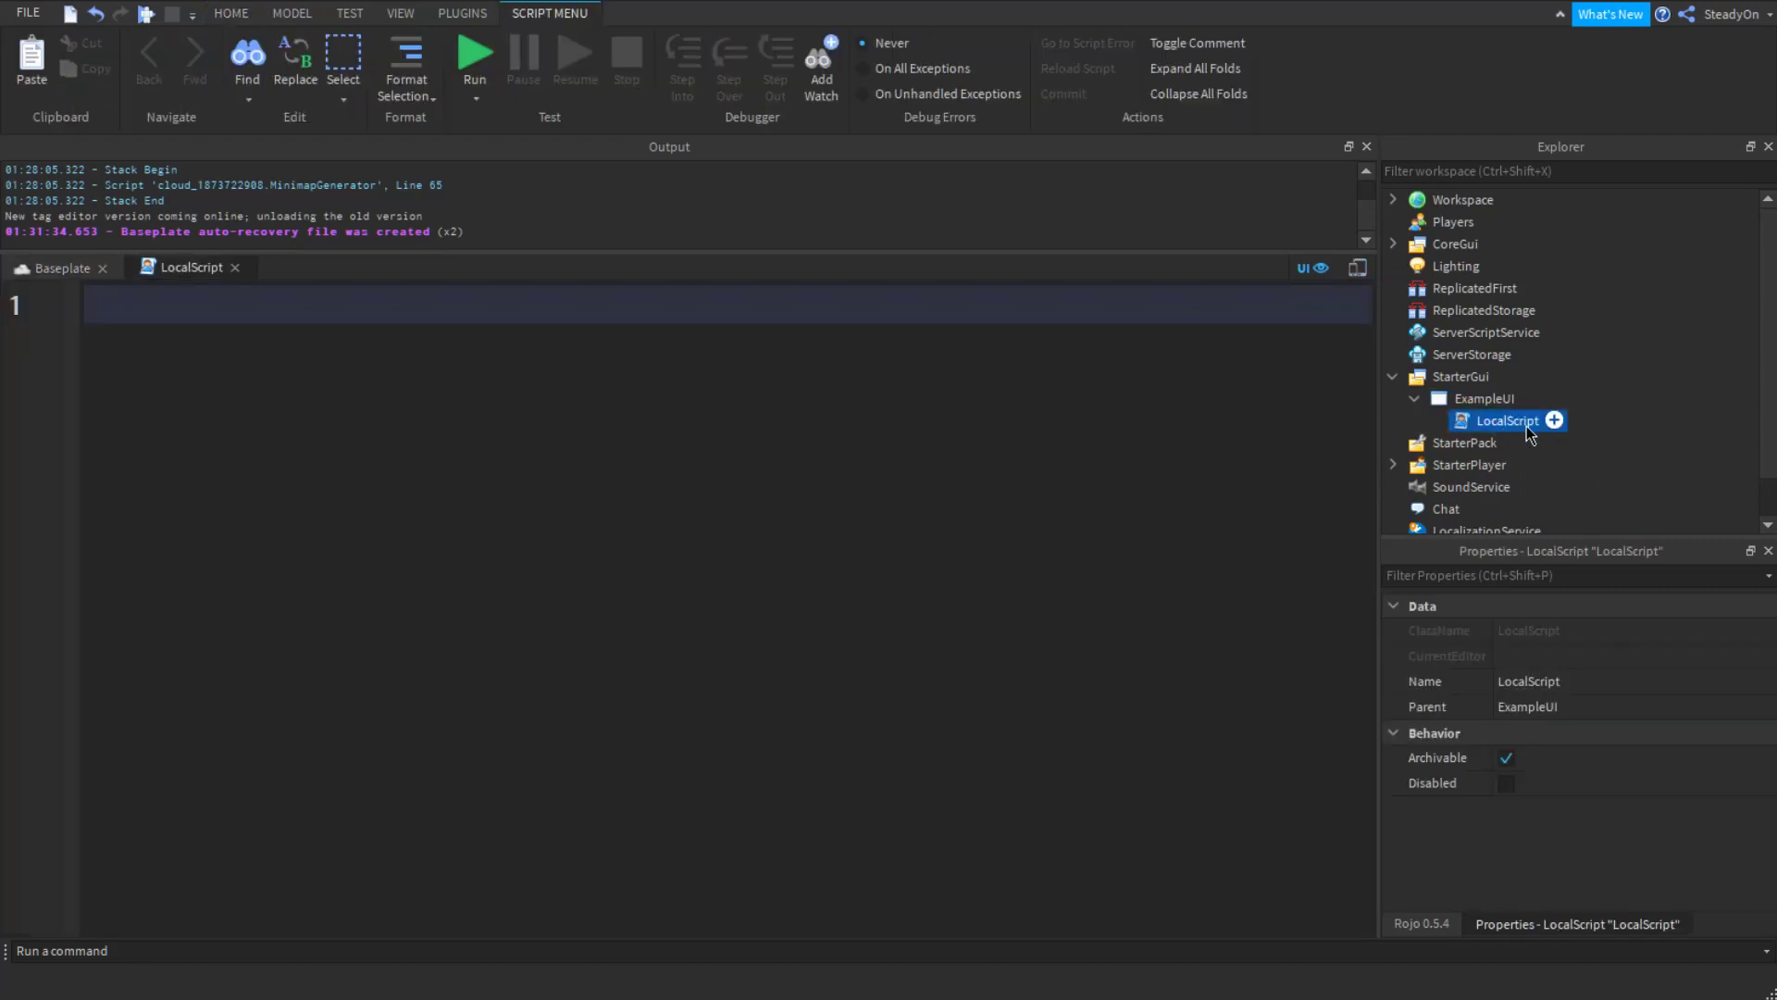
click(1483, 398)
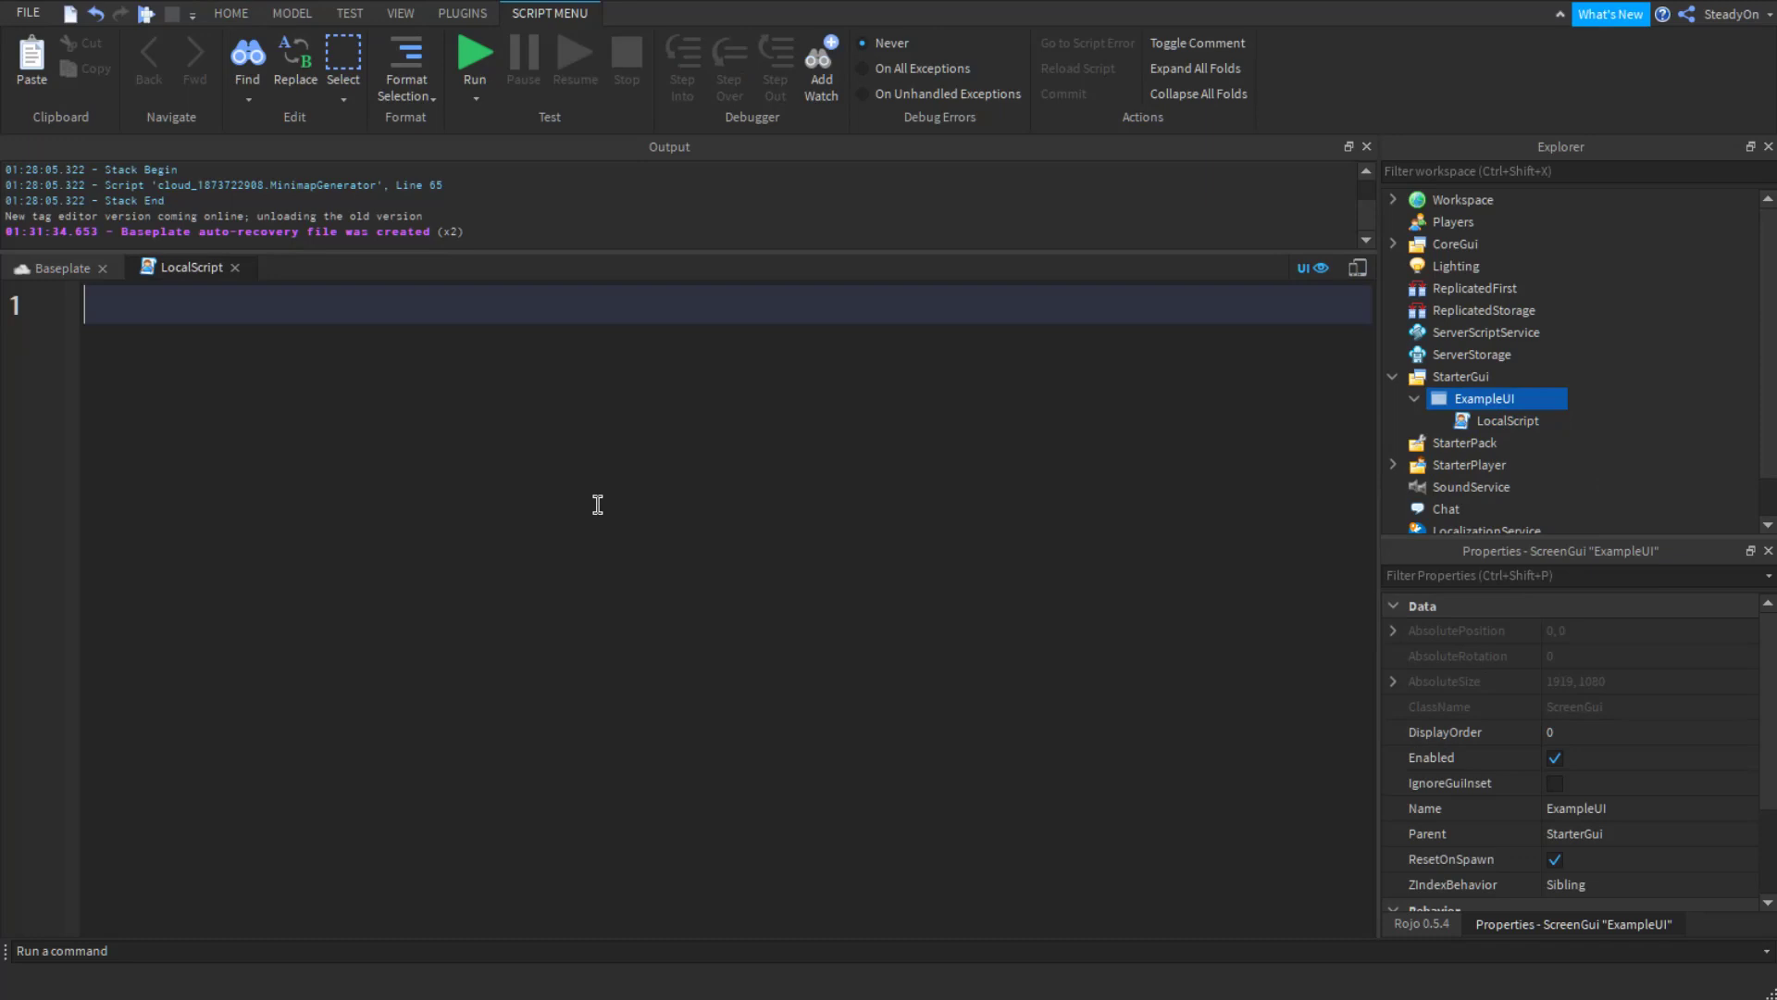
Write line 1 as 'local gui = script.Parent' to hold the parent ScreenGui.
text(local gui =)
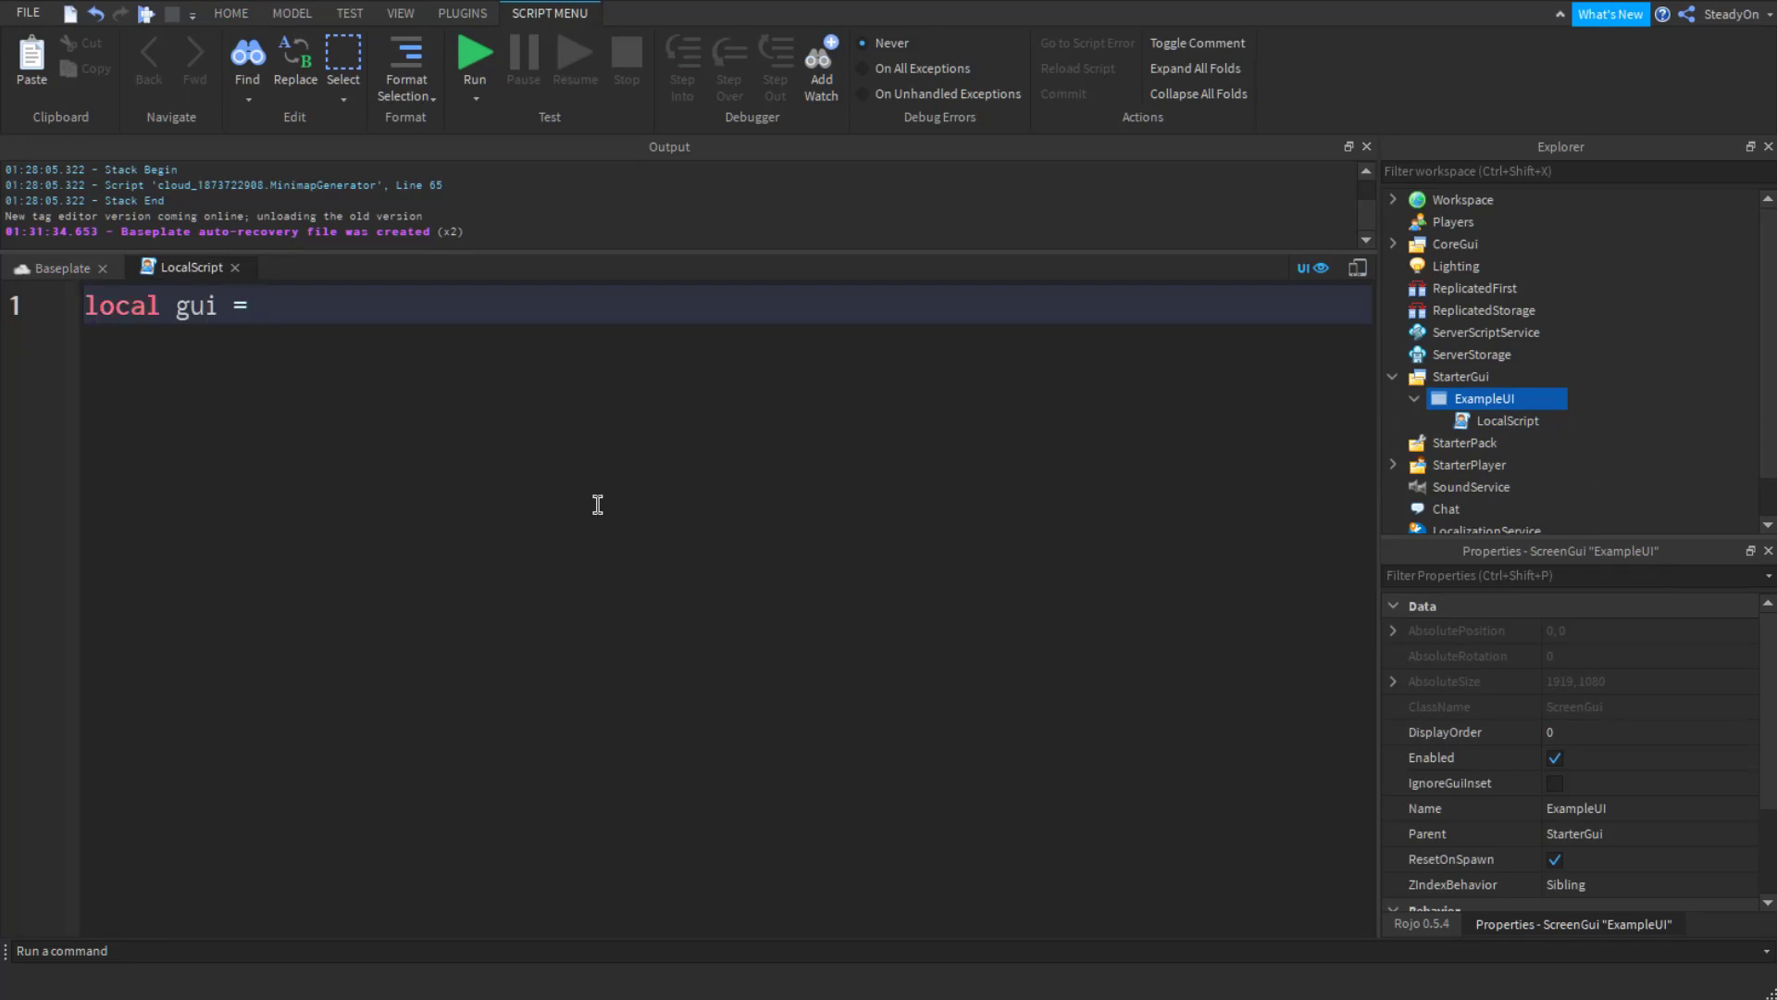
text(script.Parent)
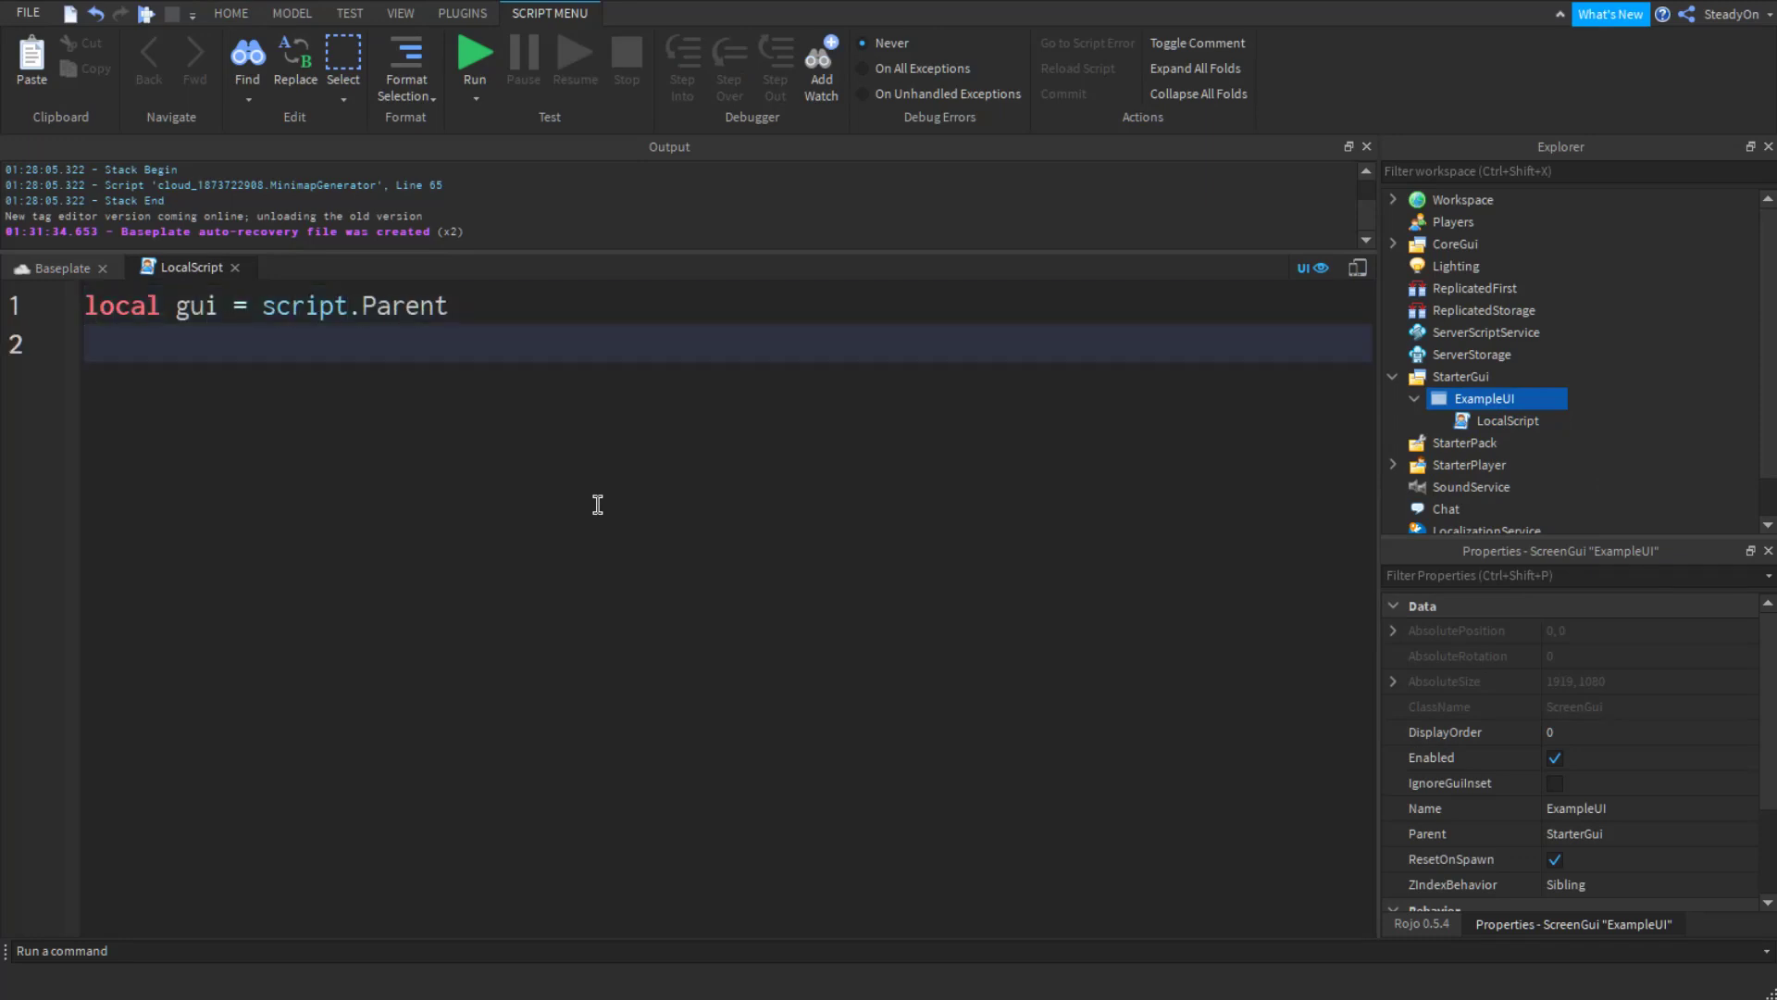
mouse_move(1586, 721)
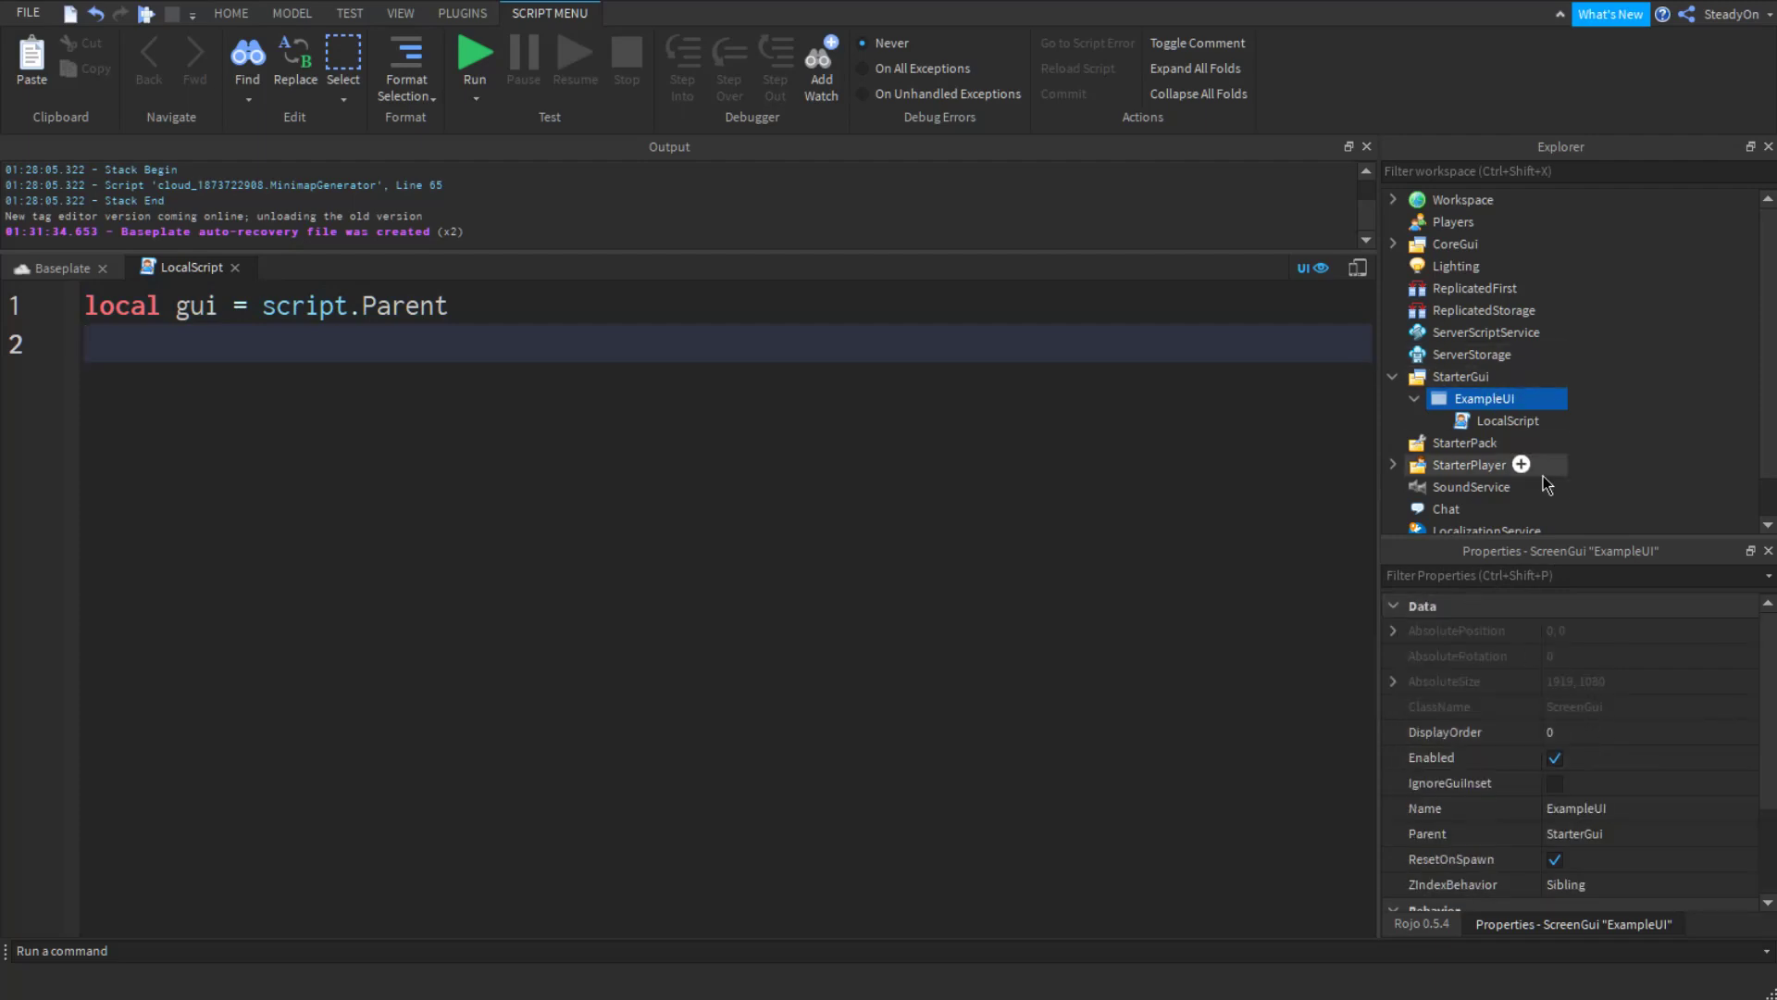
Expand AbsoluteSize in Properties to show X 1919 and Y 1080.
click(1392, 681)
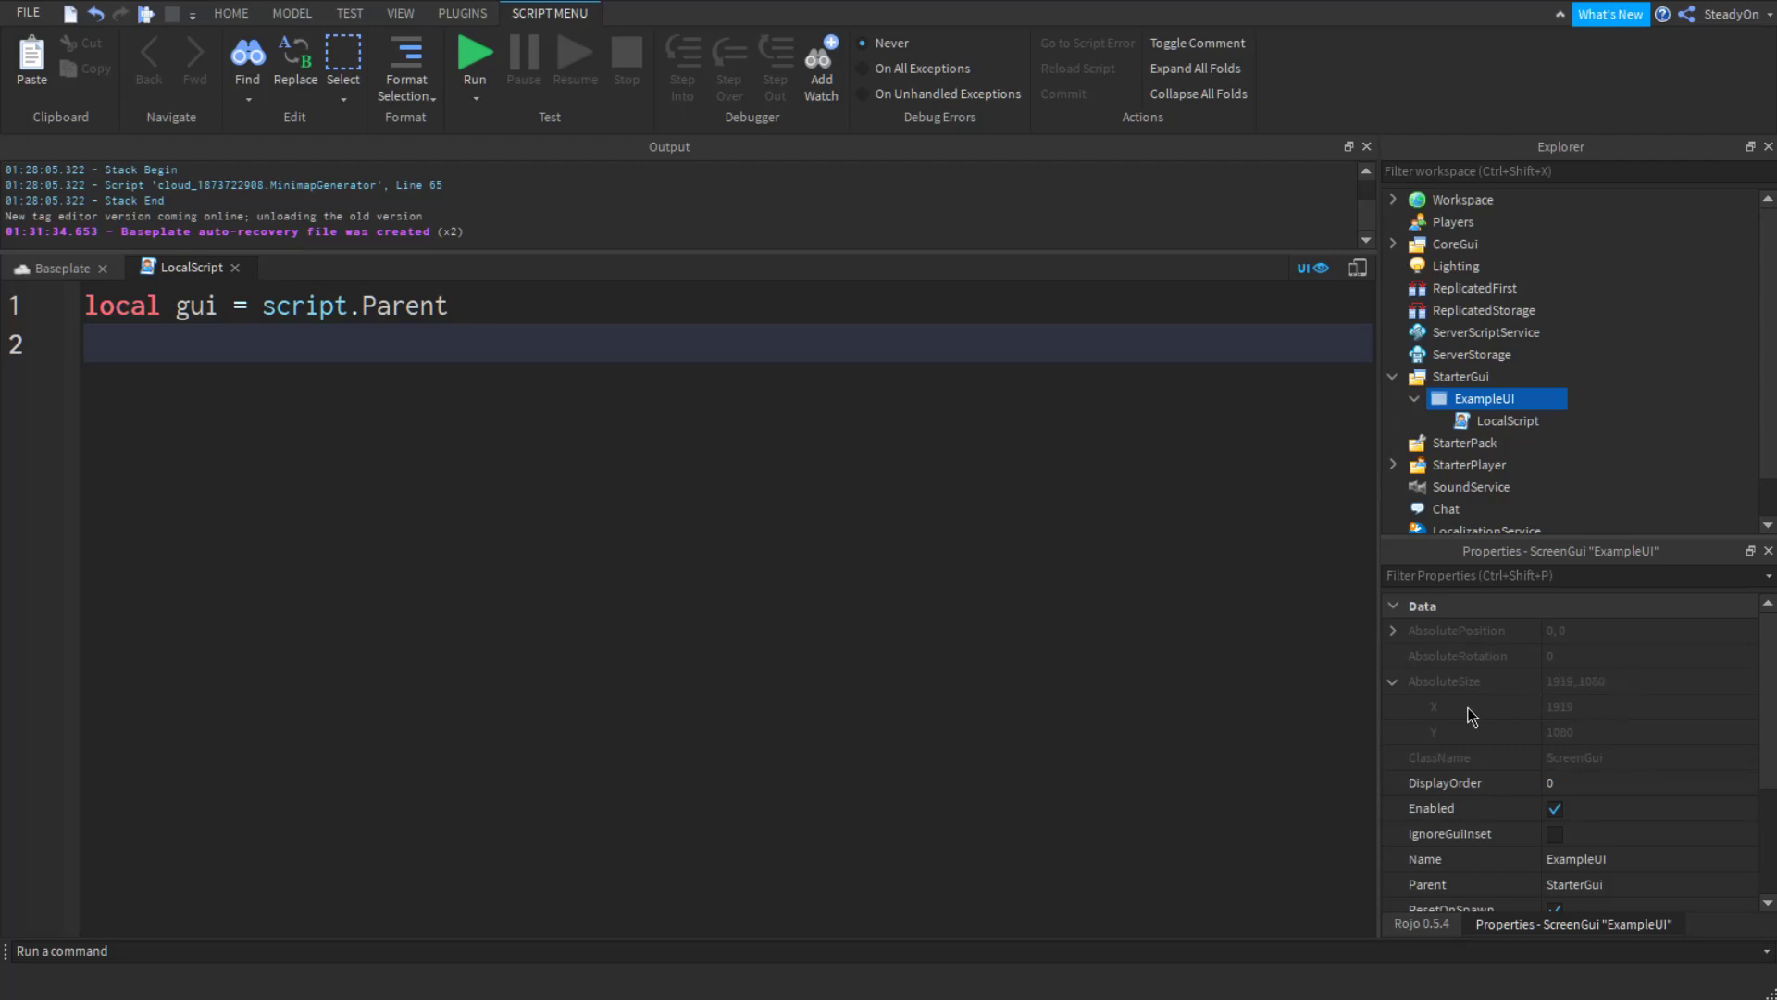
mouse_move(1507, 703)
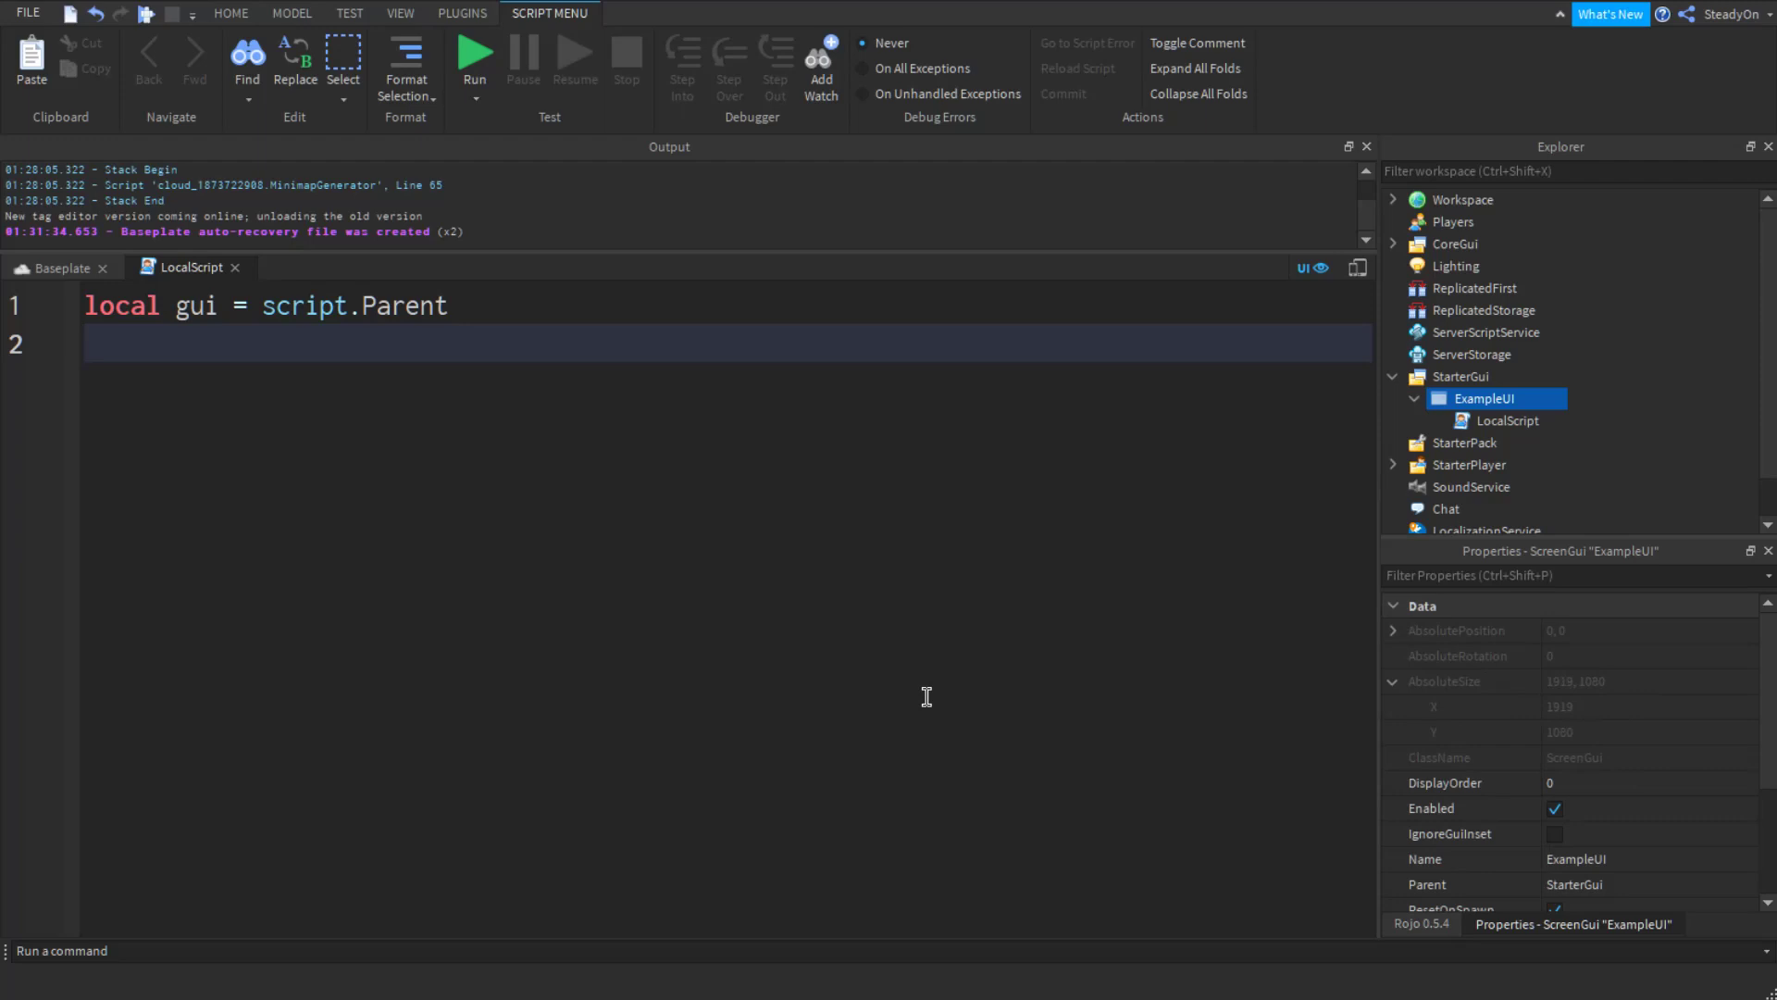
Write line 2 as 'local x, y = gui.AbsoluteSize.X, gui.AbsoluteSize.Y'.
text(local x)
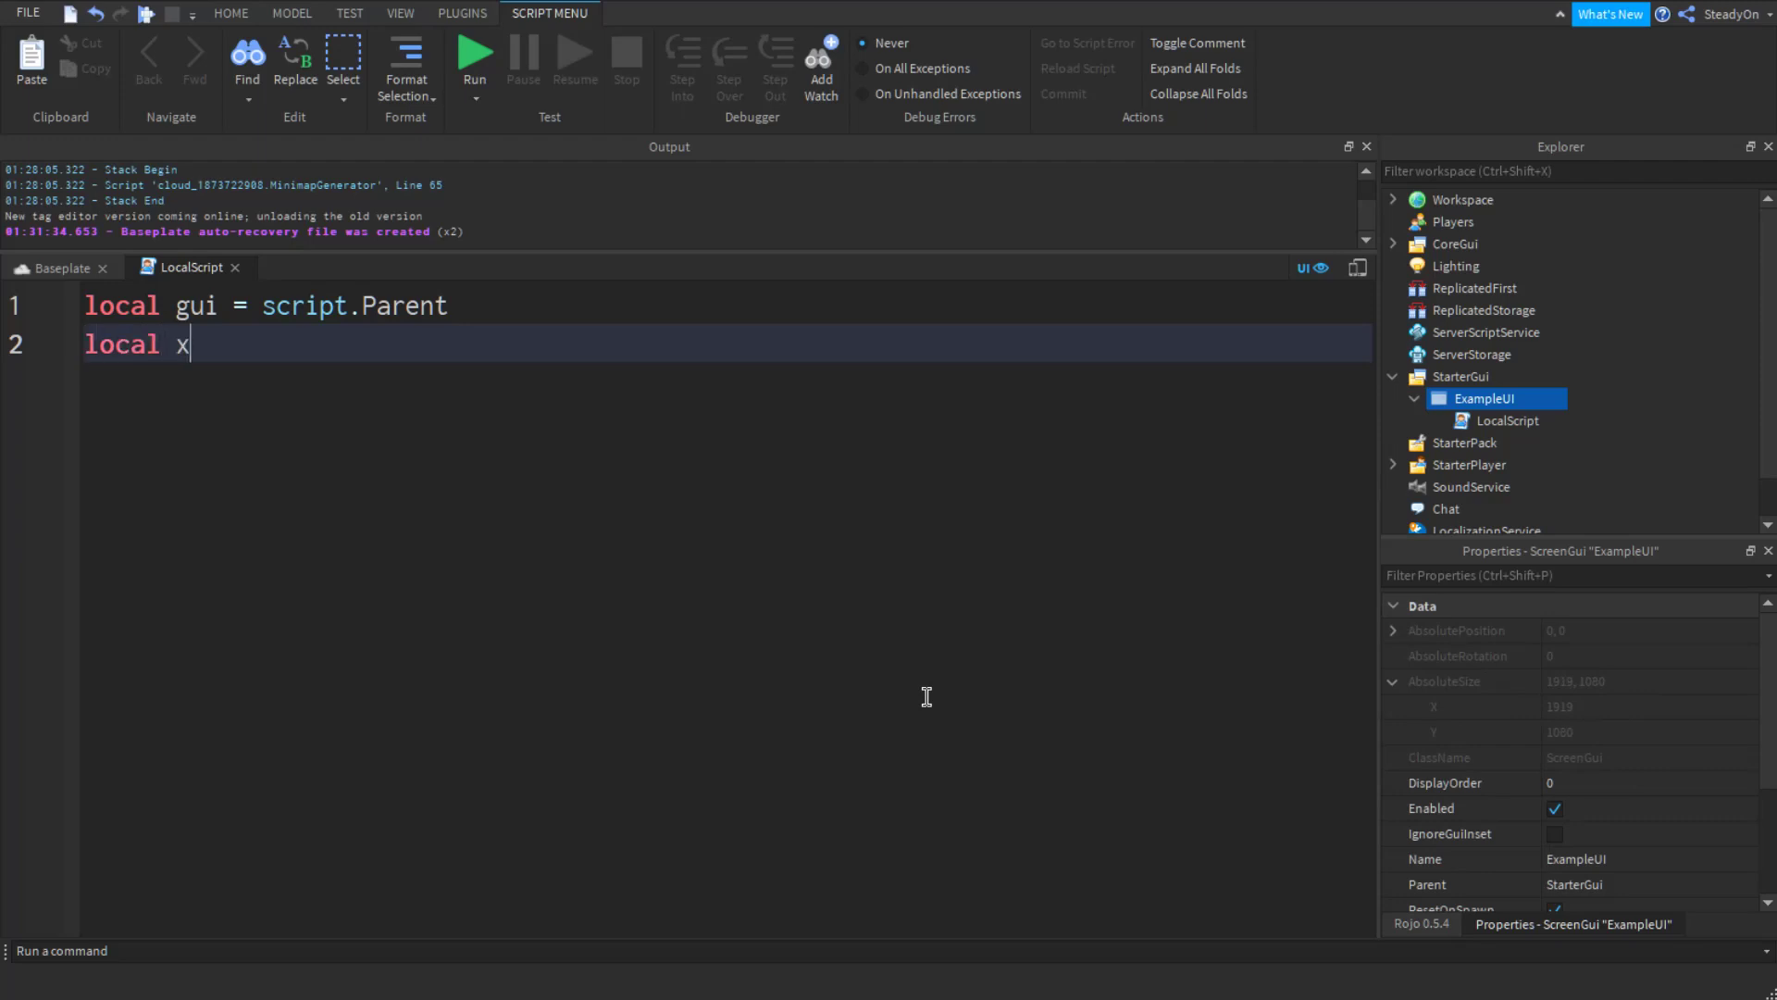
text(, y =)
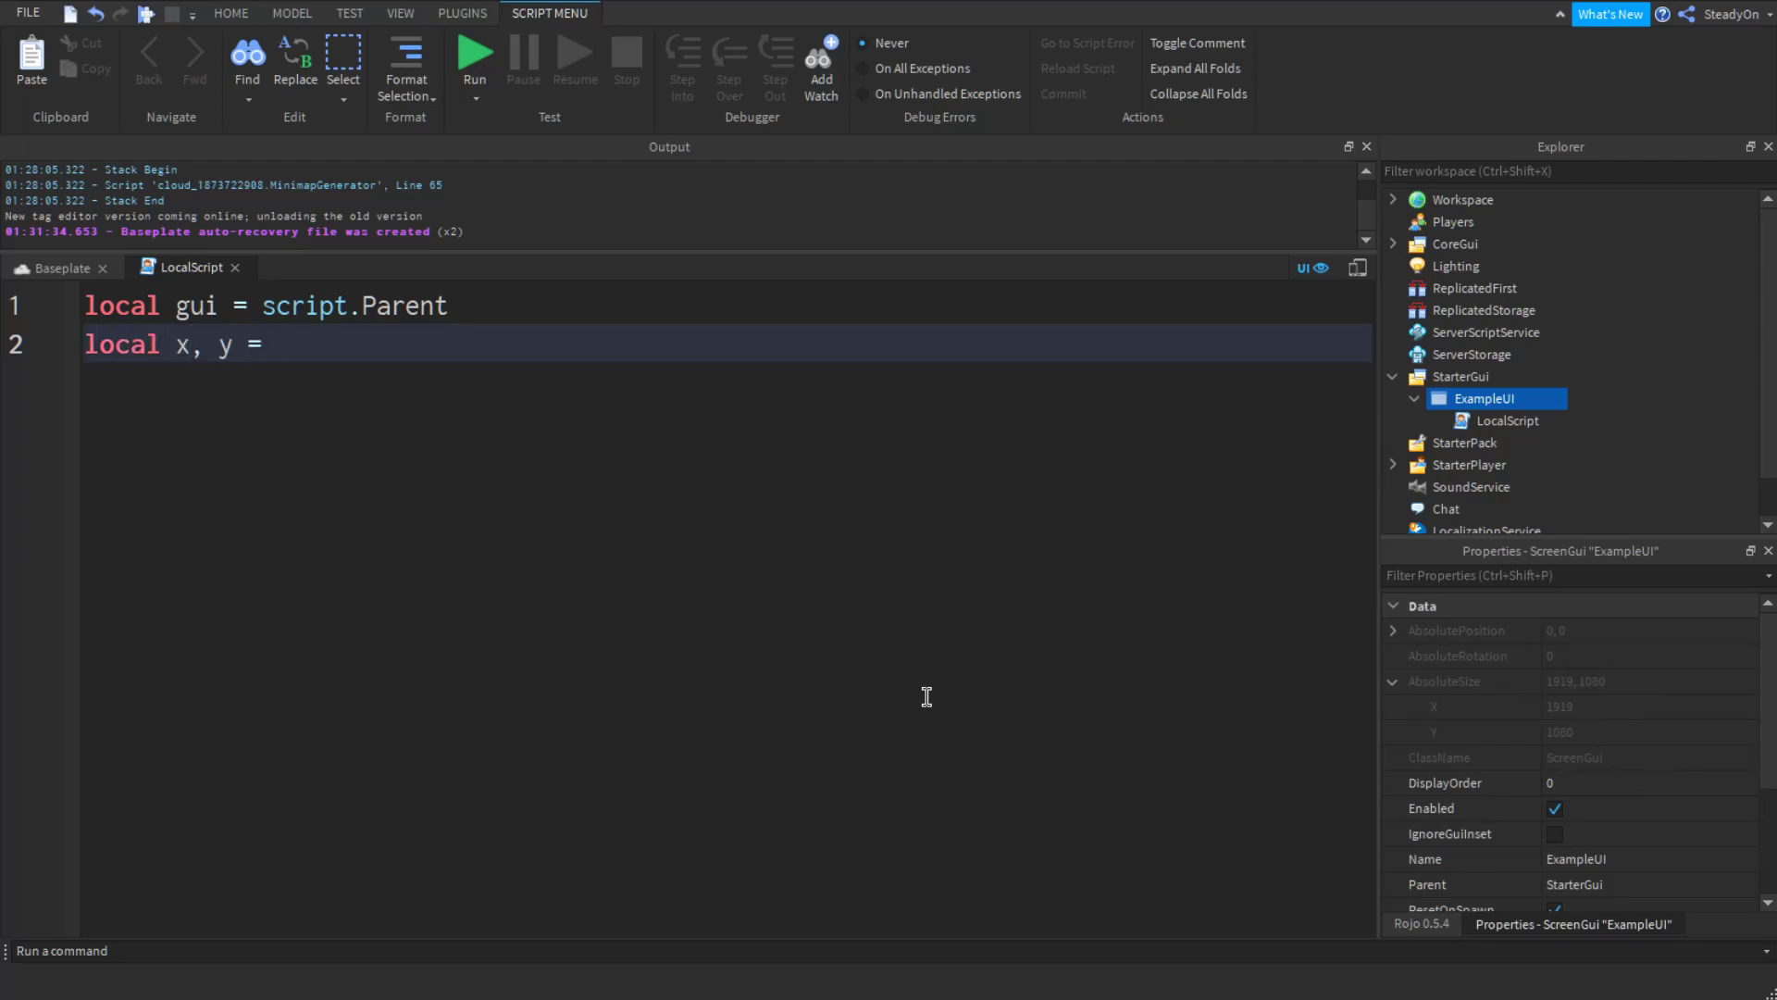
text(gui.Abs)
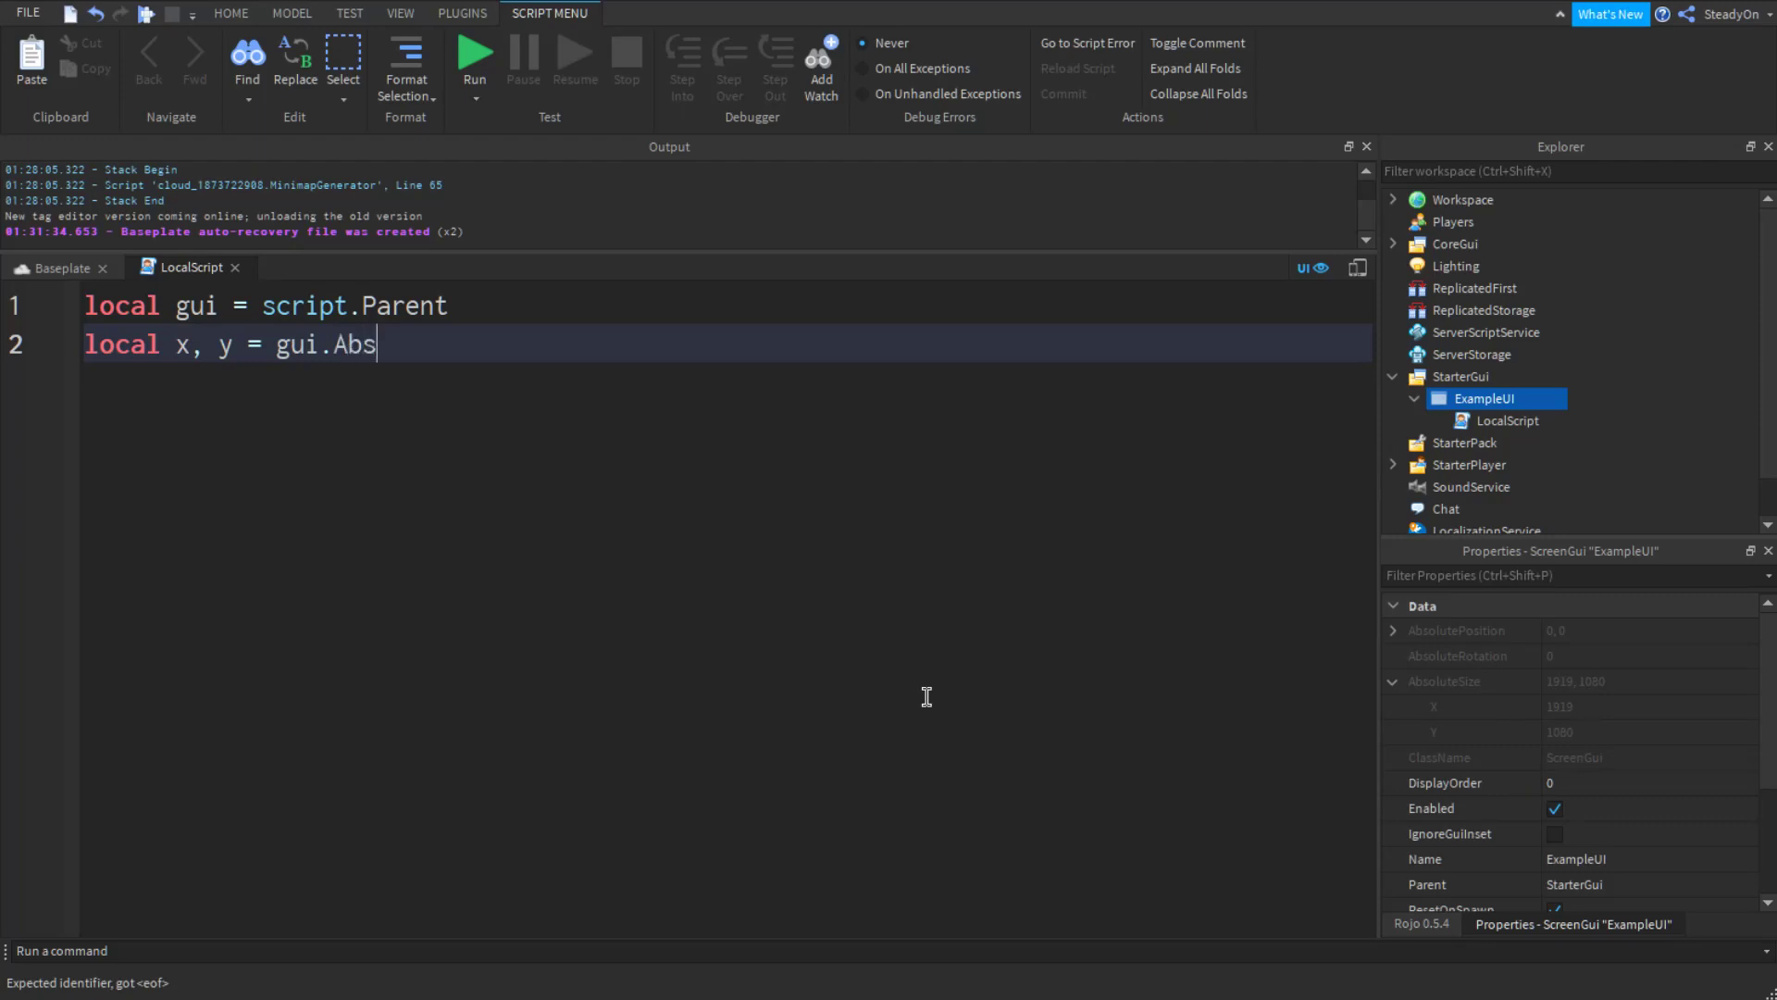
text(oluteSize.)
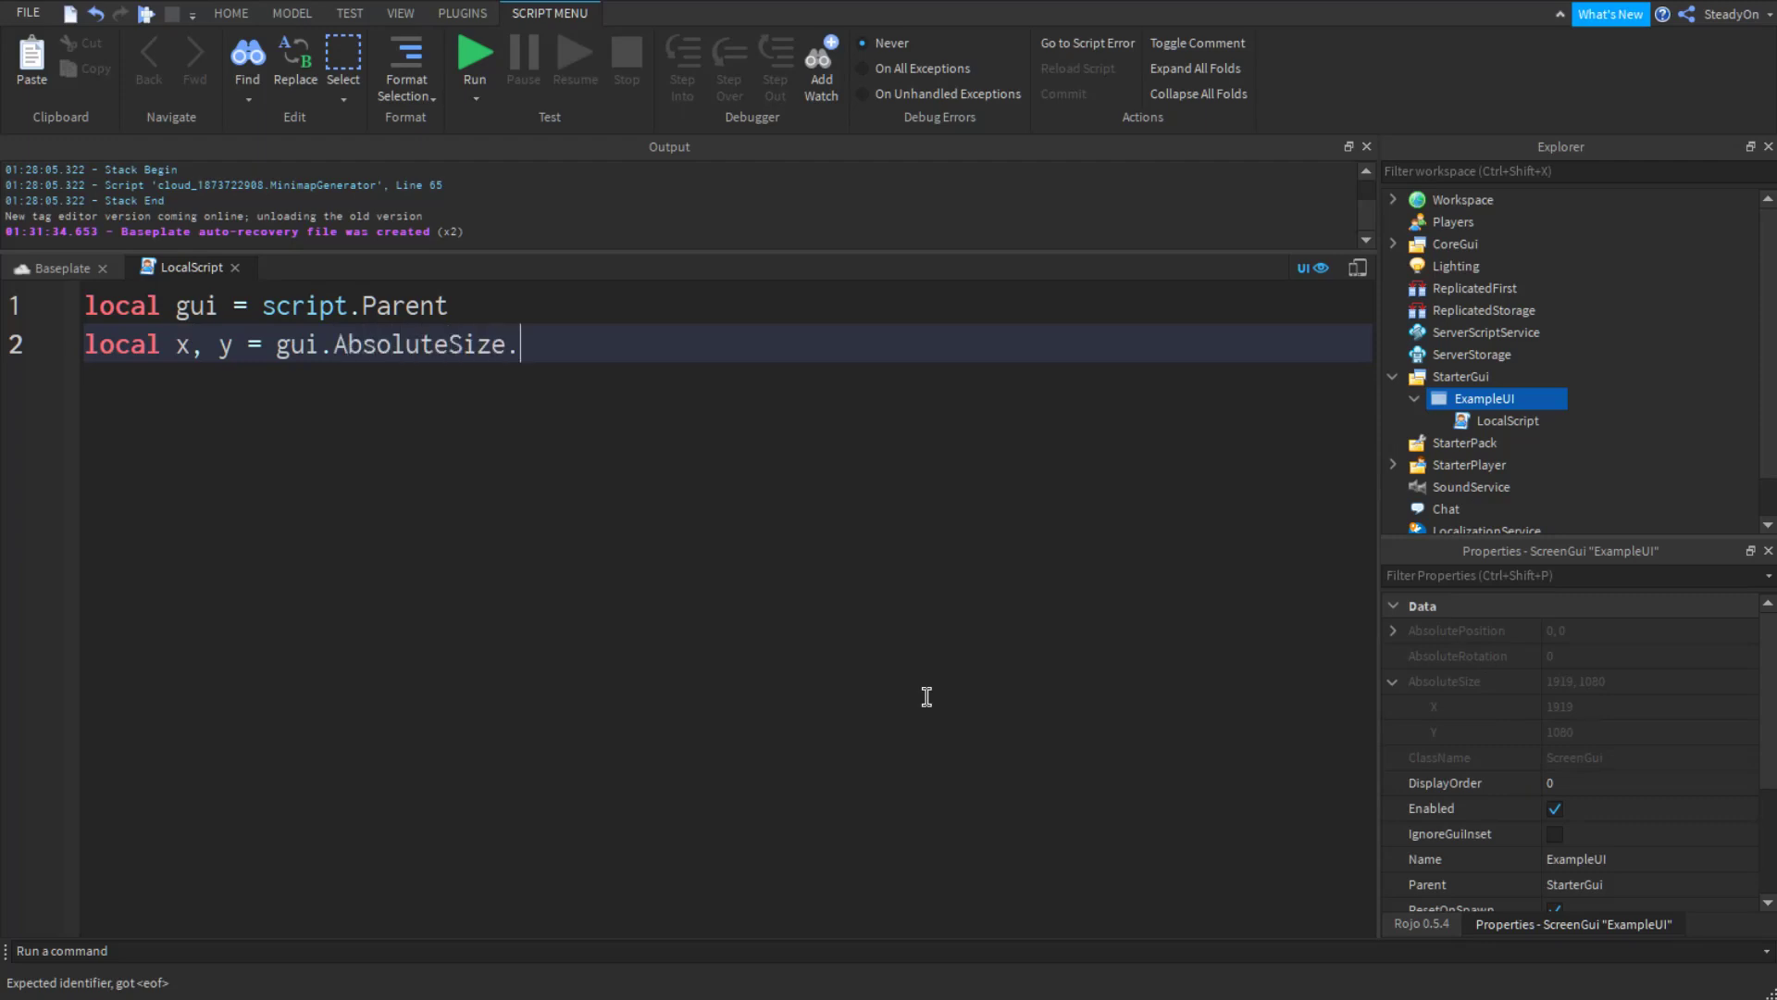
text(X, gui.)
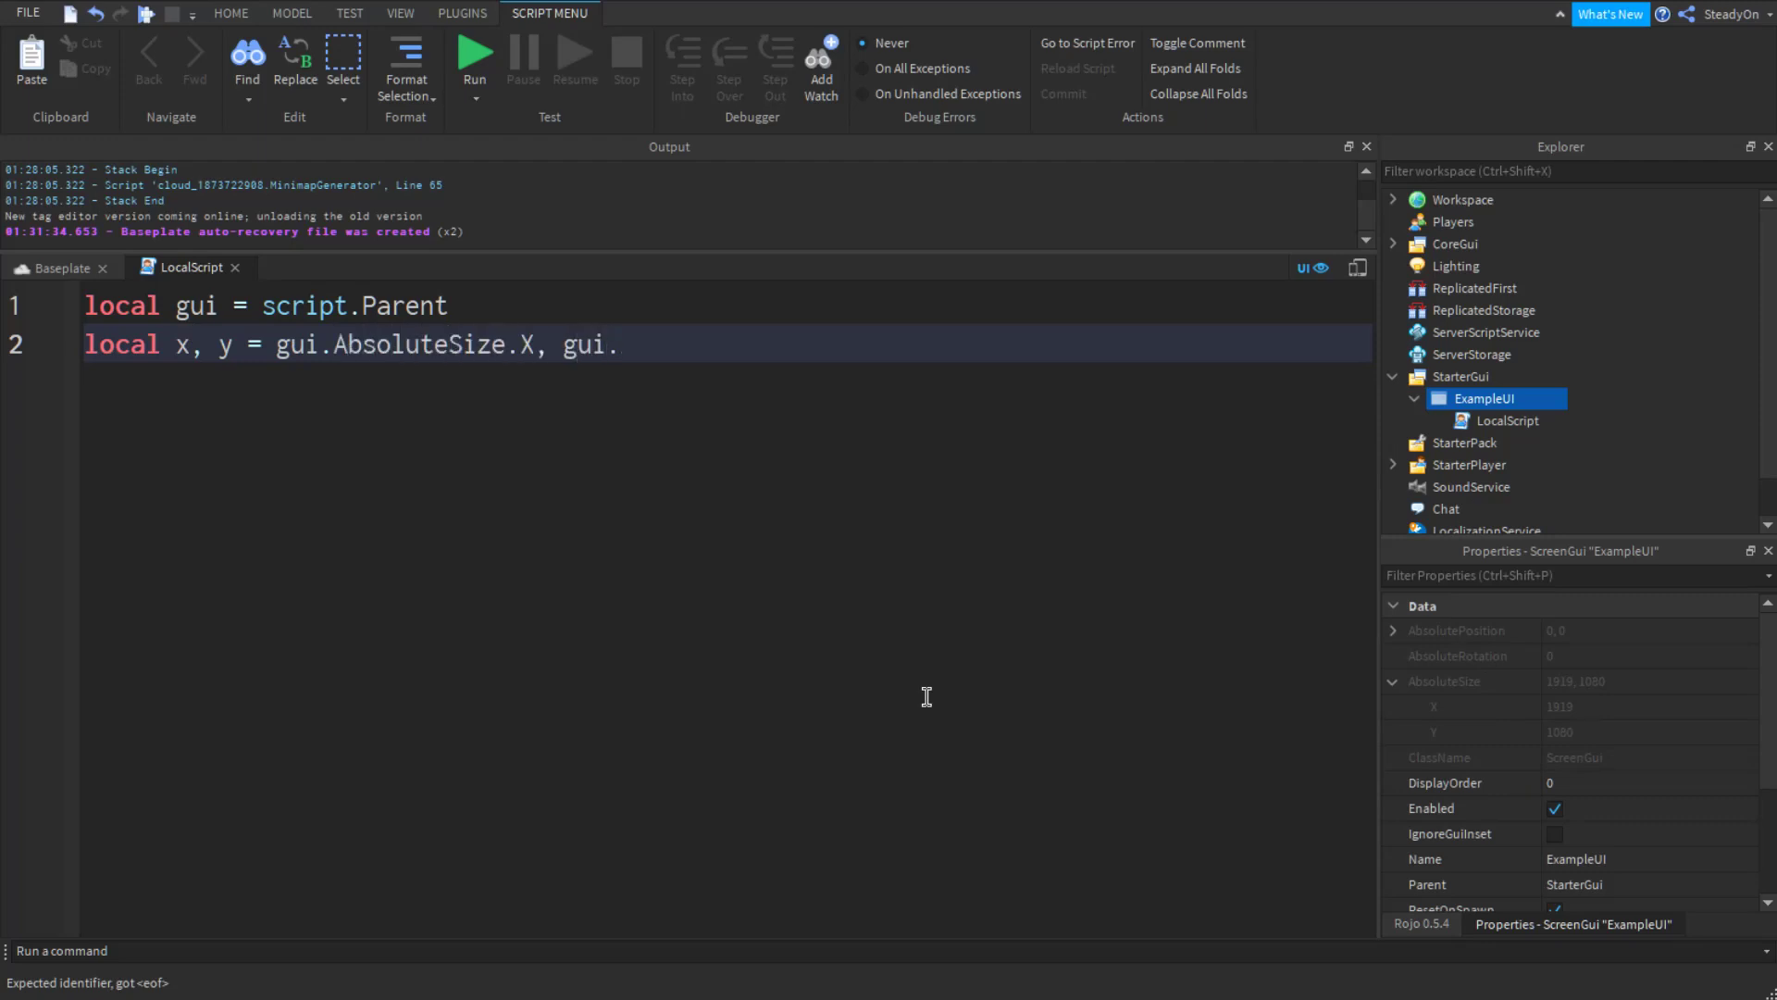
text(AbsoluteSize.Y)
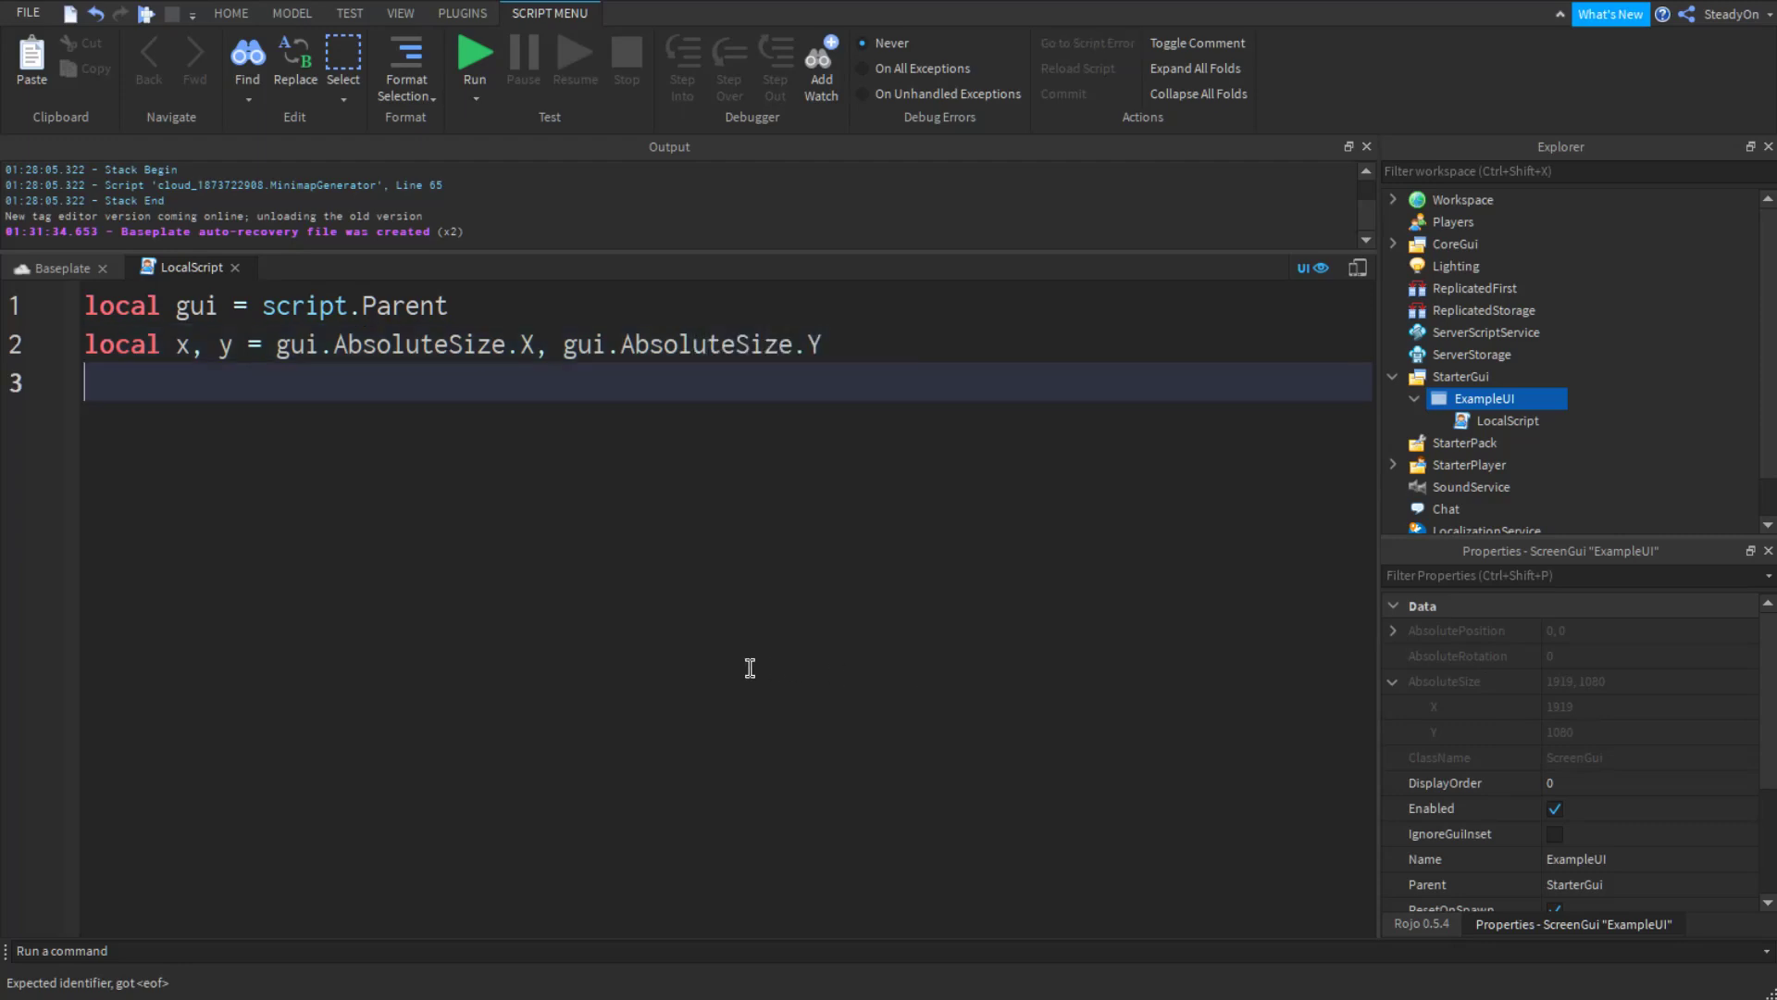
mouse_move(696, 790)
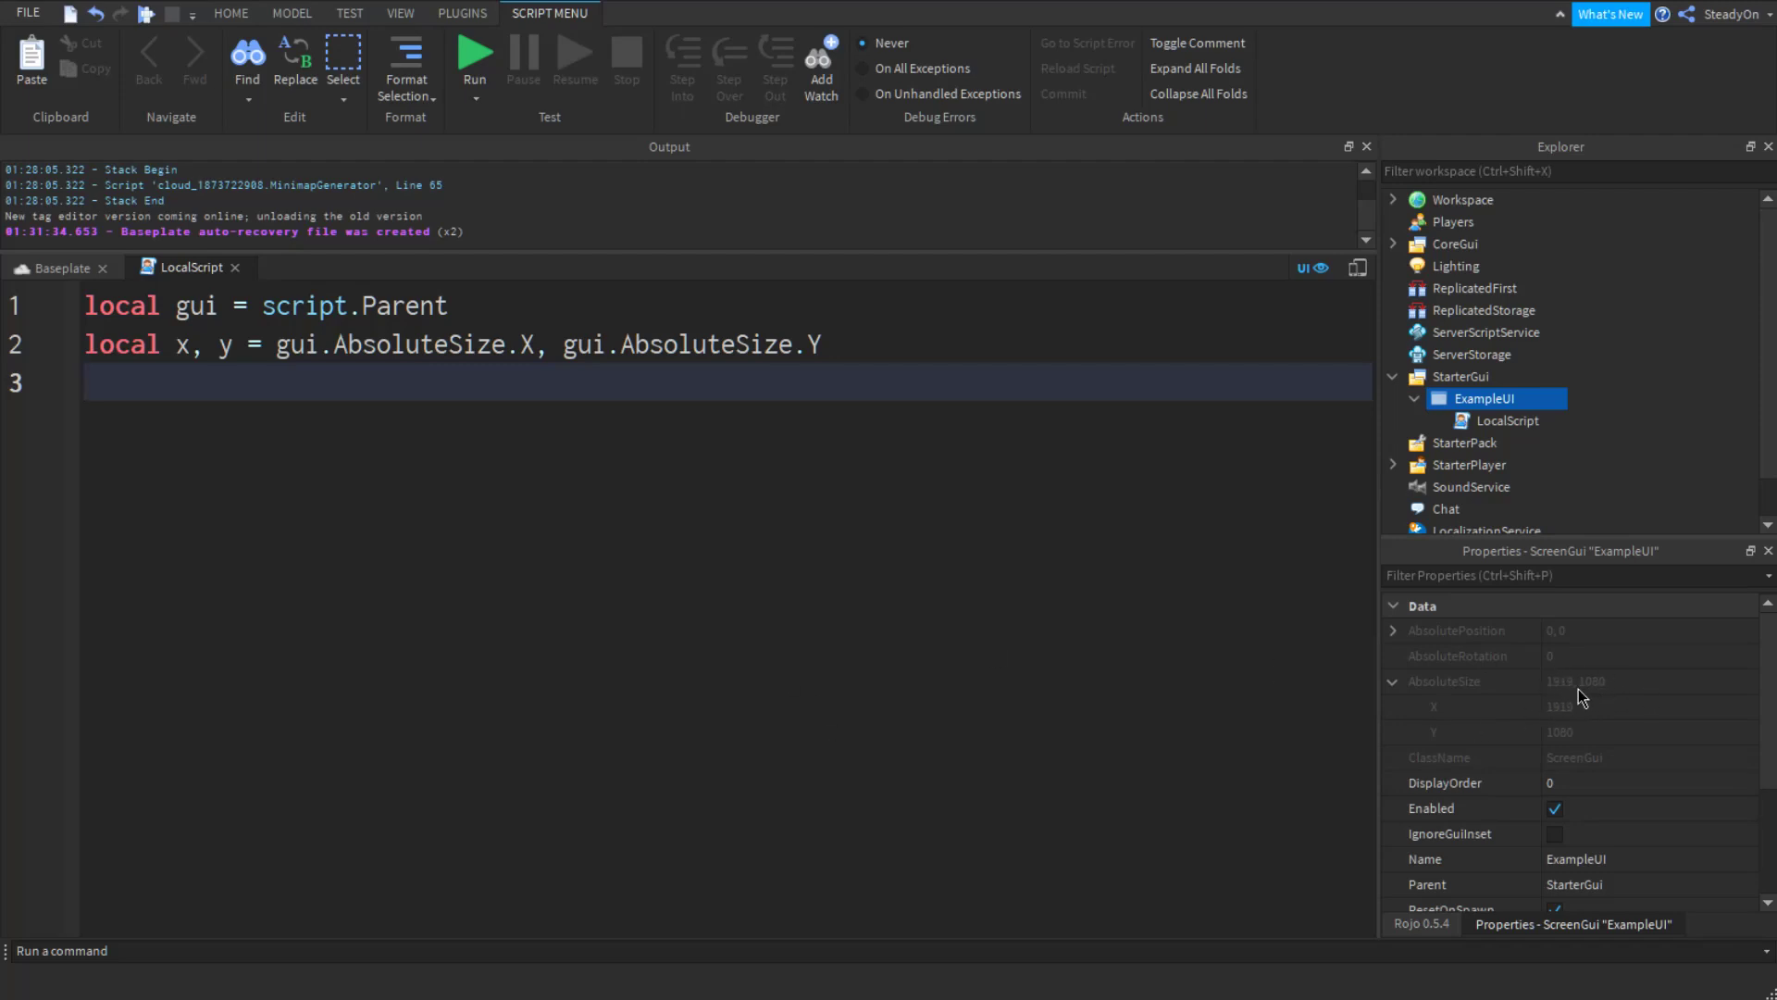
mouse_move(1599, 694)
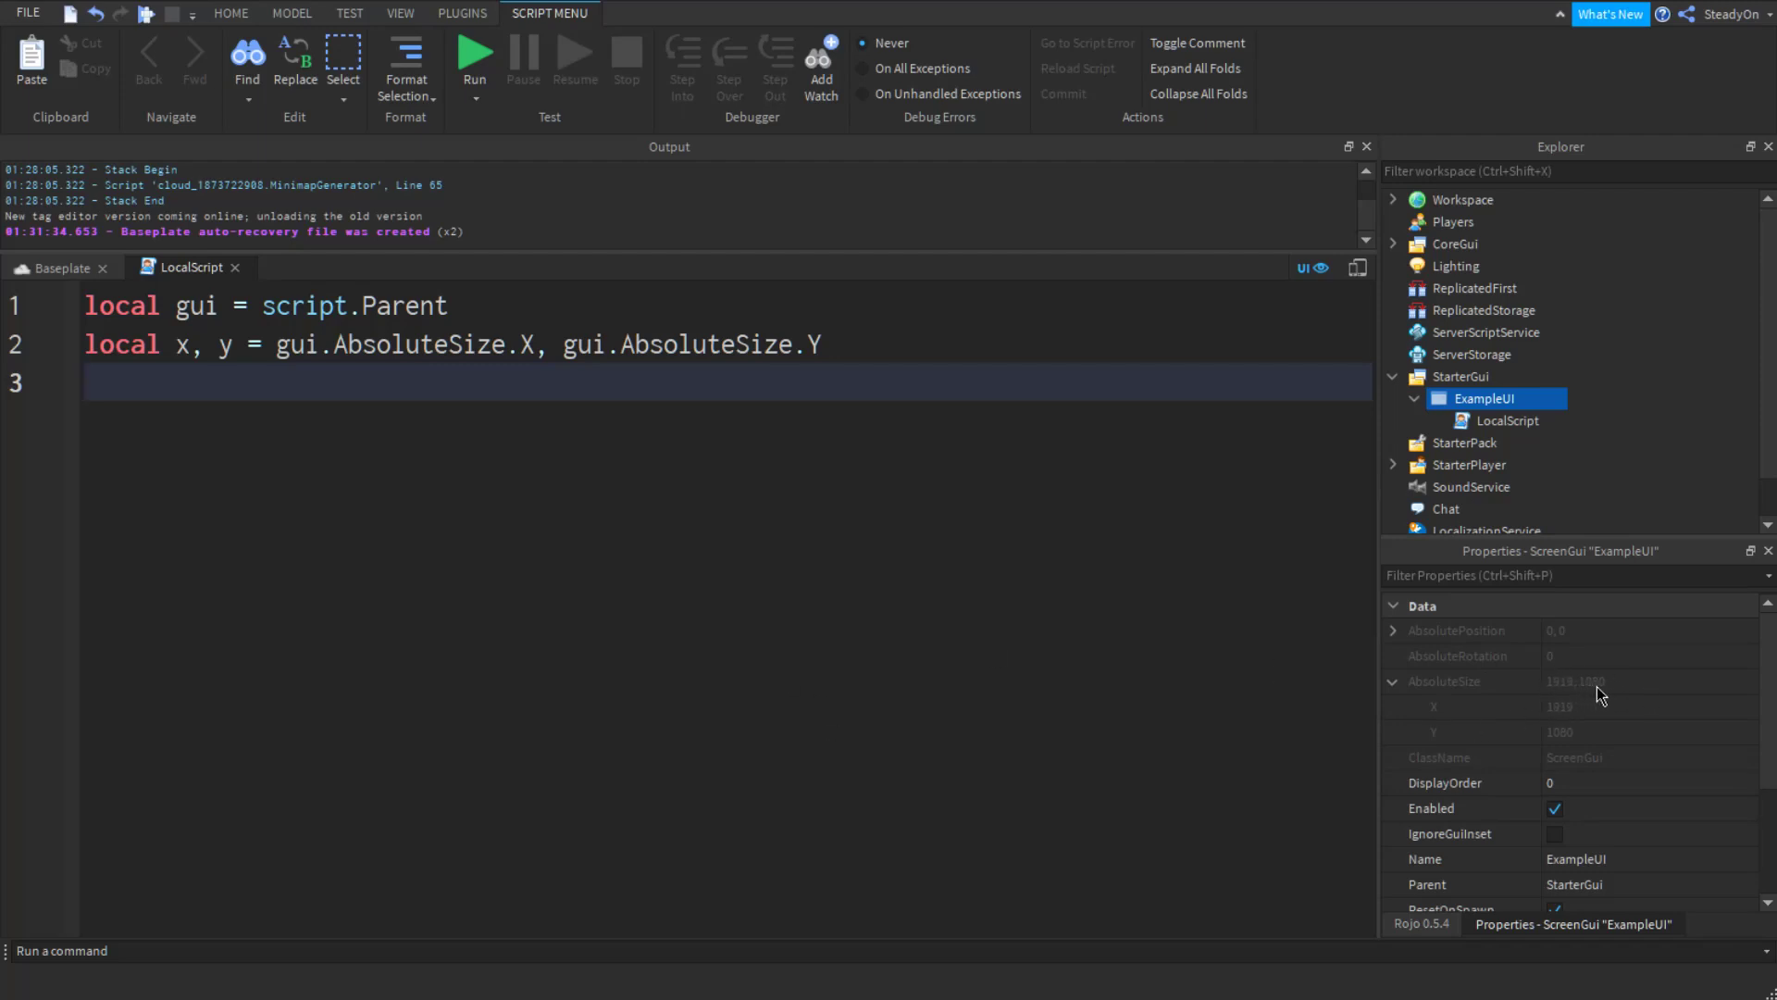